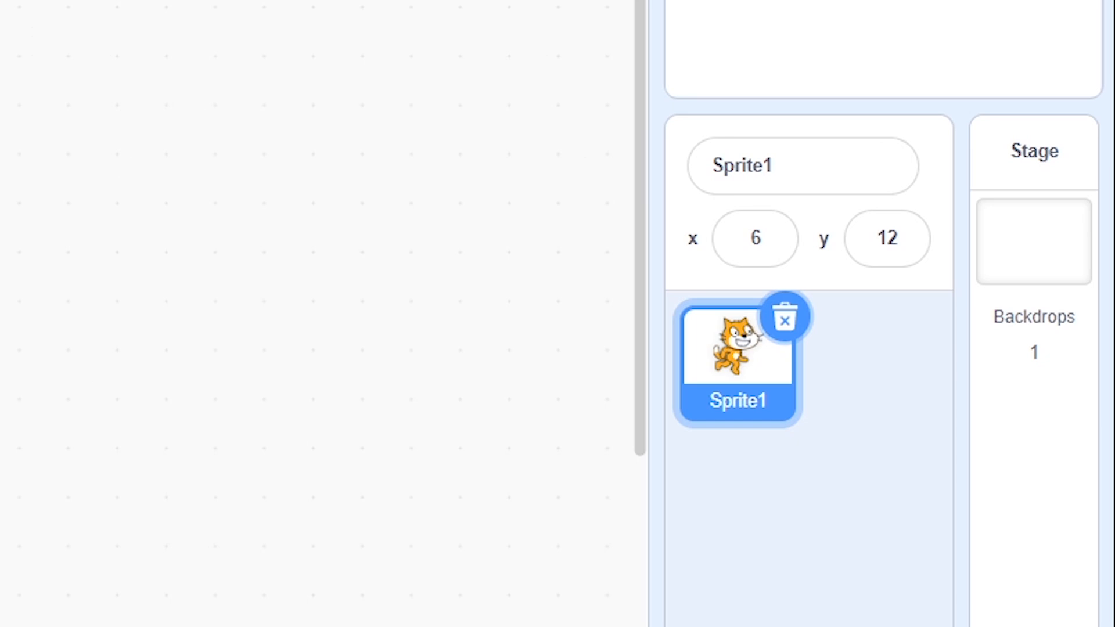
Duplicate the cat sprite, name the copy 'Opponents' and rename the original 'Player'.
right_click(736, 352)
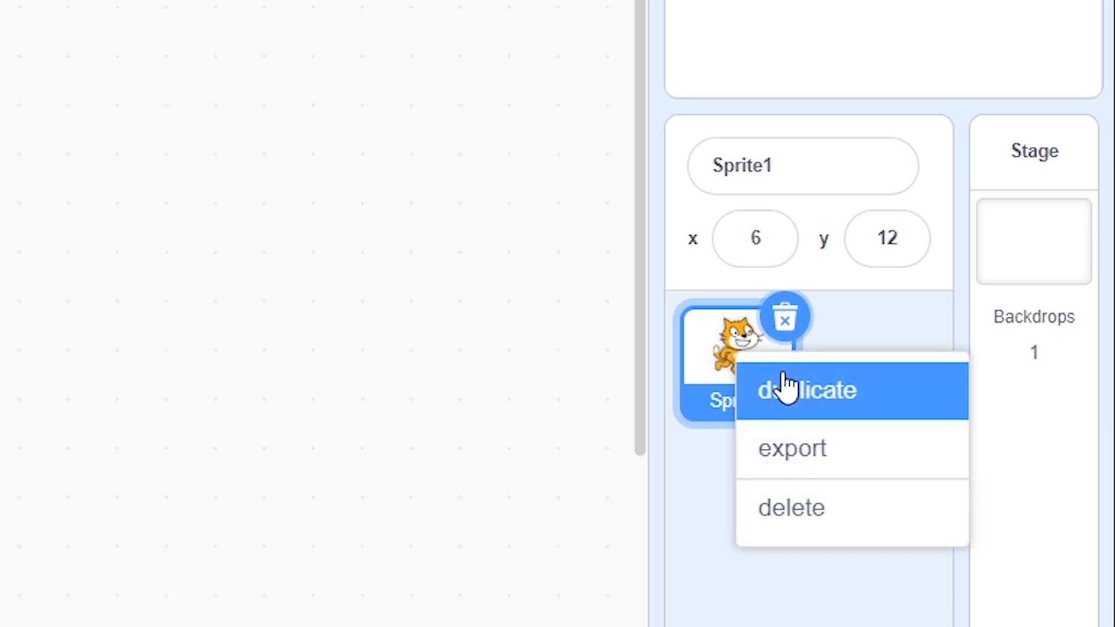
click(806, 389)
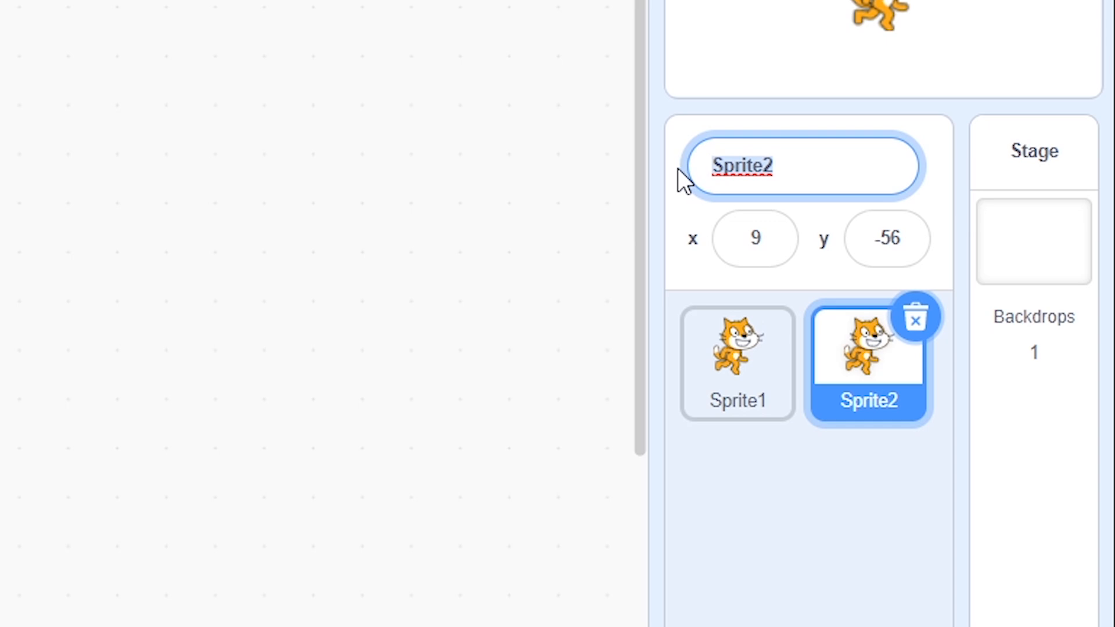
text(Opponen)
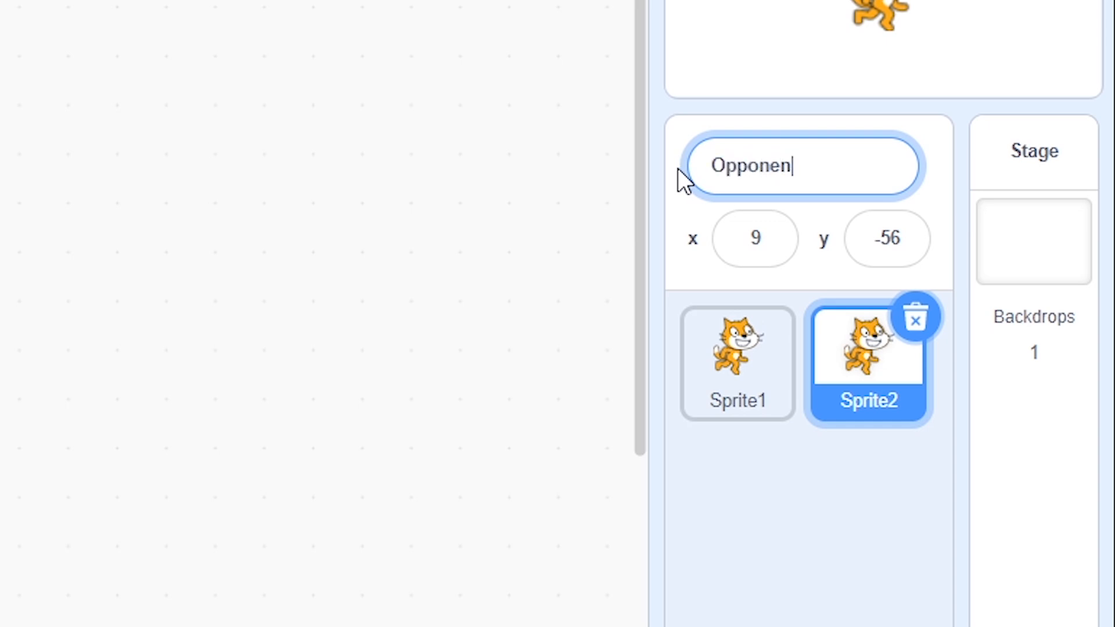
click(737, 362)
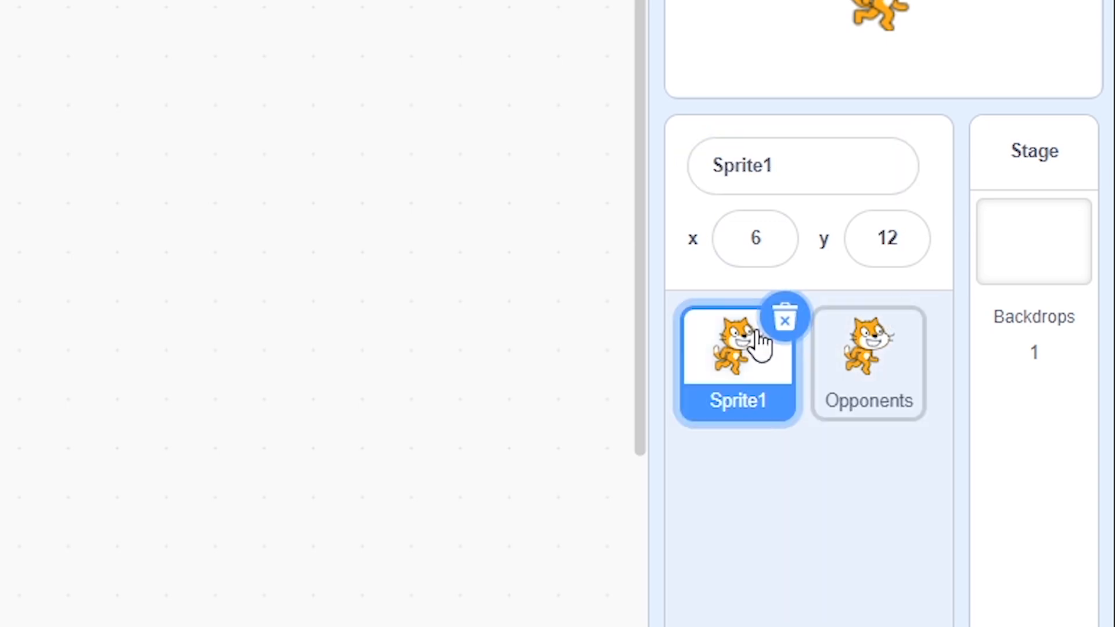
text(P)
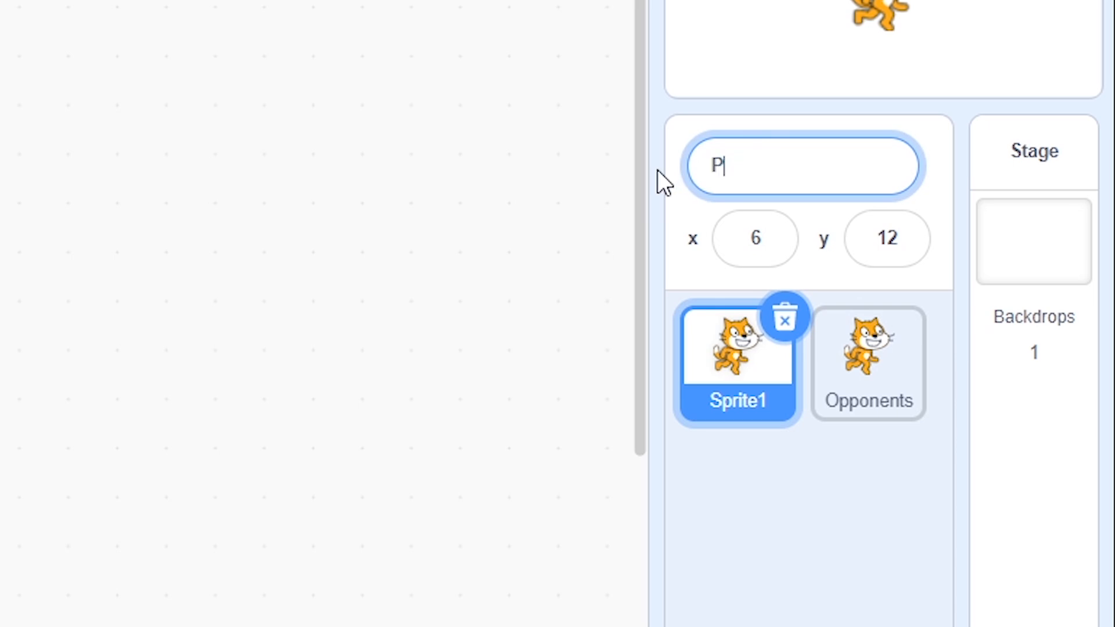
text(layer)
text(setup)
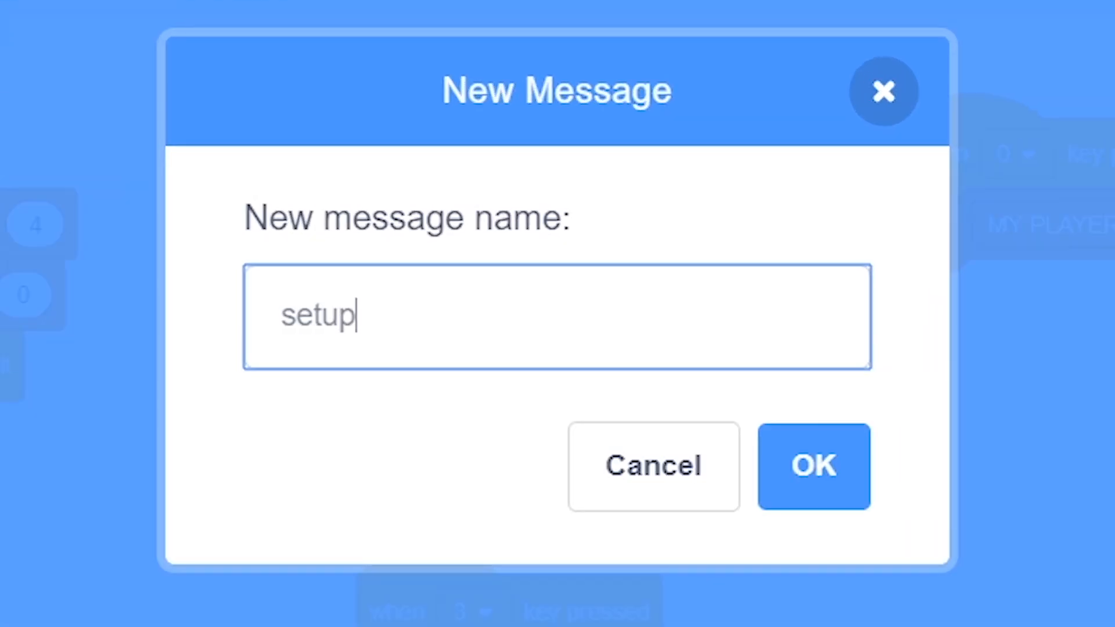
Broadcast and wait for new message 'setup - opponents', then change the loop condition to MY PLAYER # > 0.
text(- opponents)
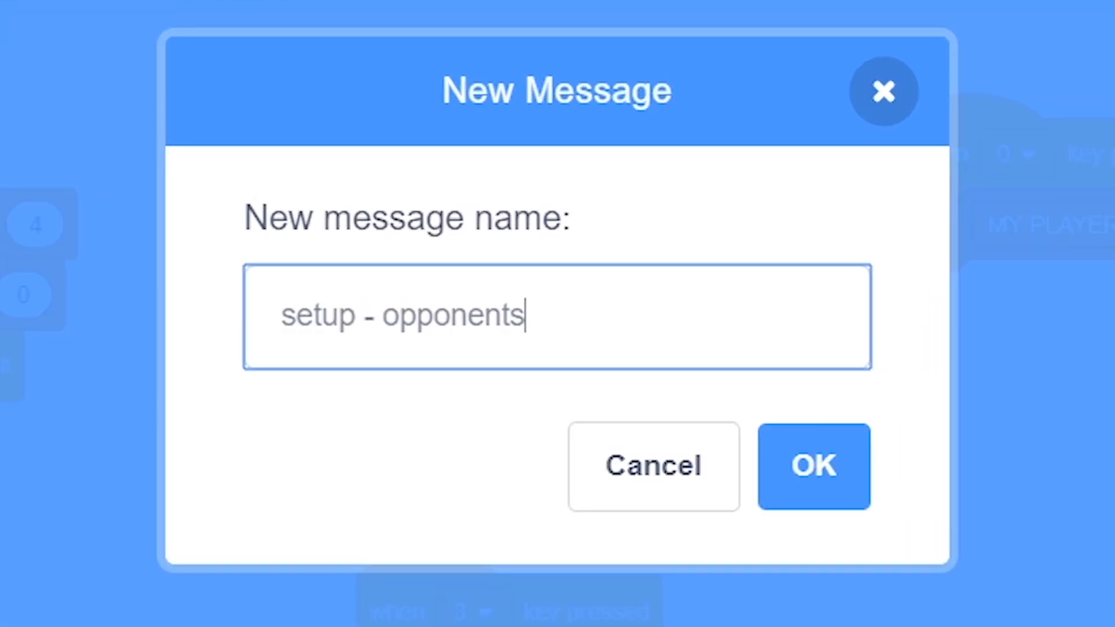
click(813, 466)
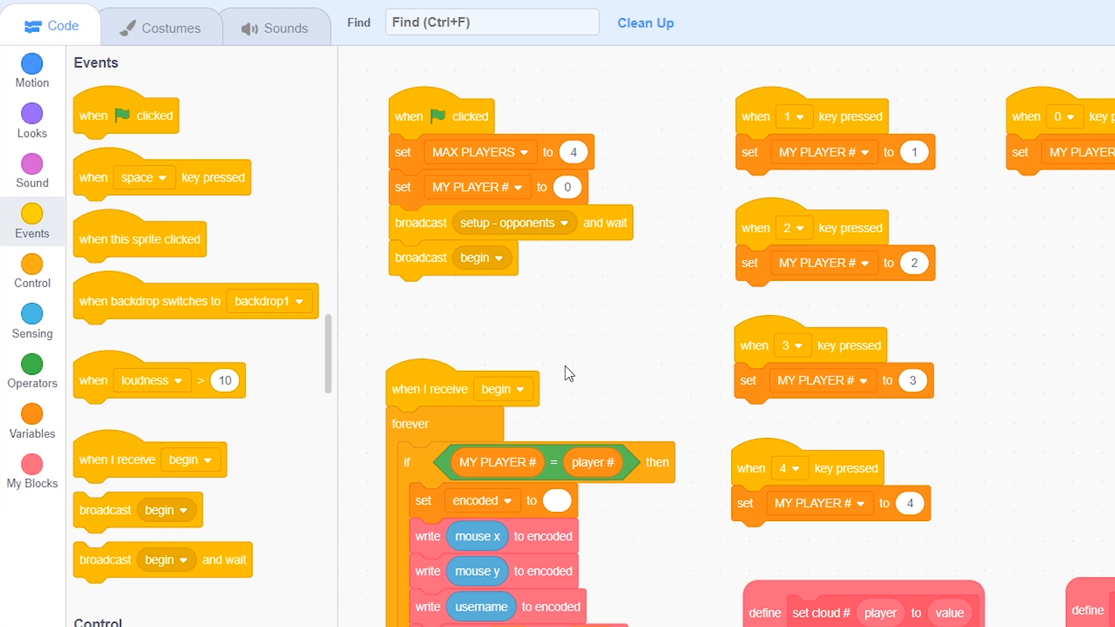
scroll(down, 3)
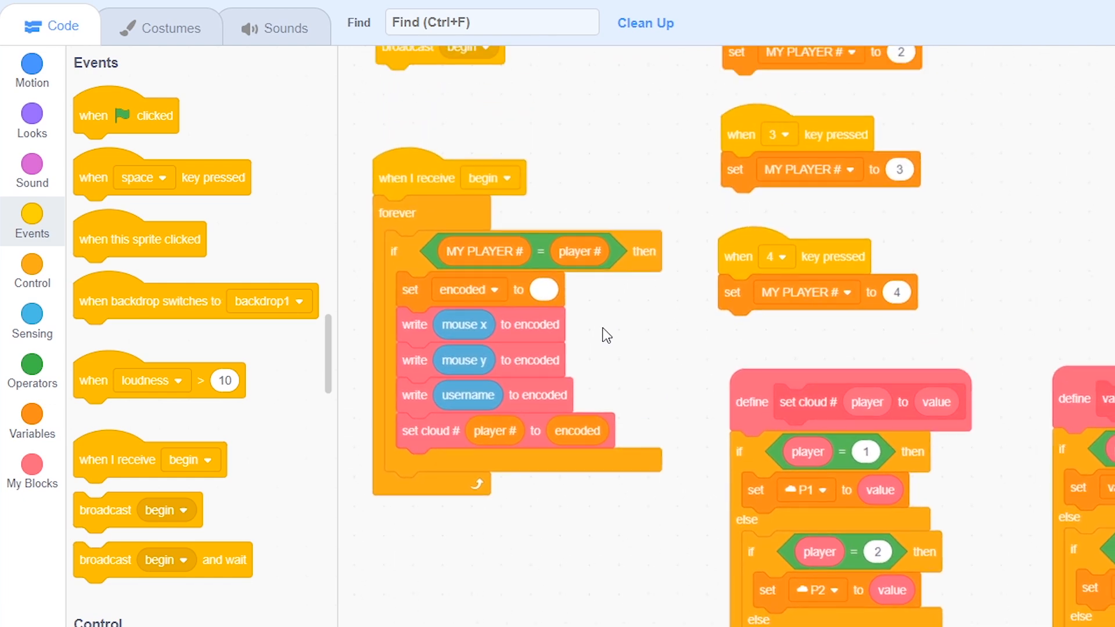
mouse_move(73, 310)
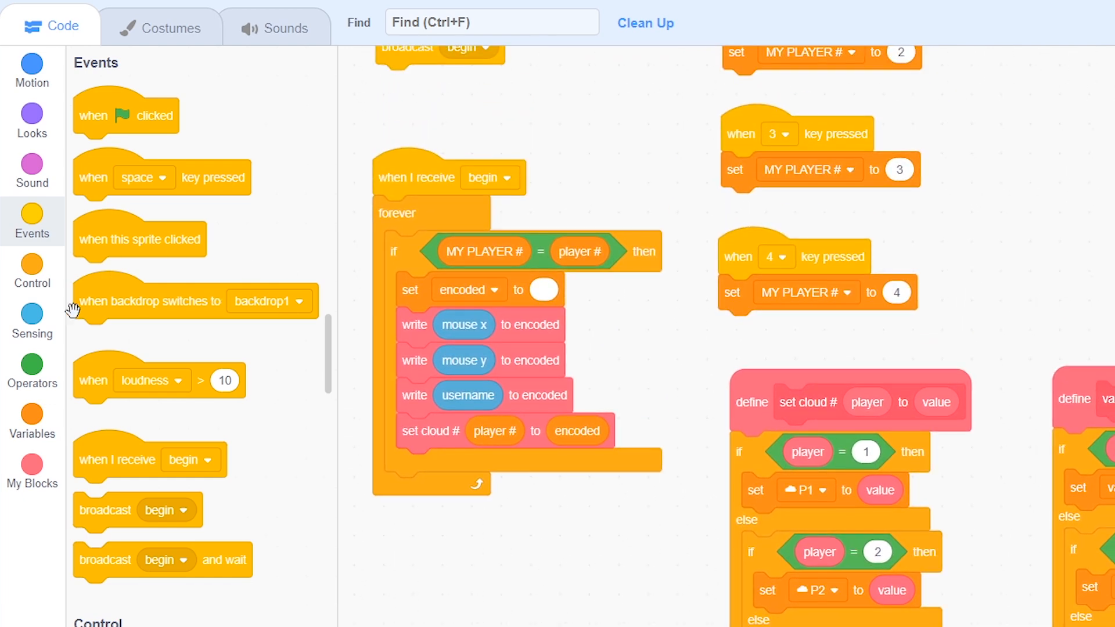
click(32, 370)
text(0)
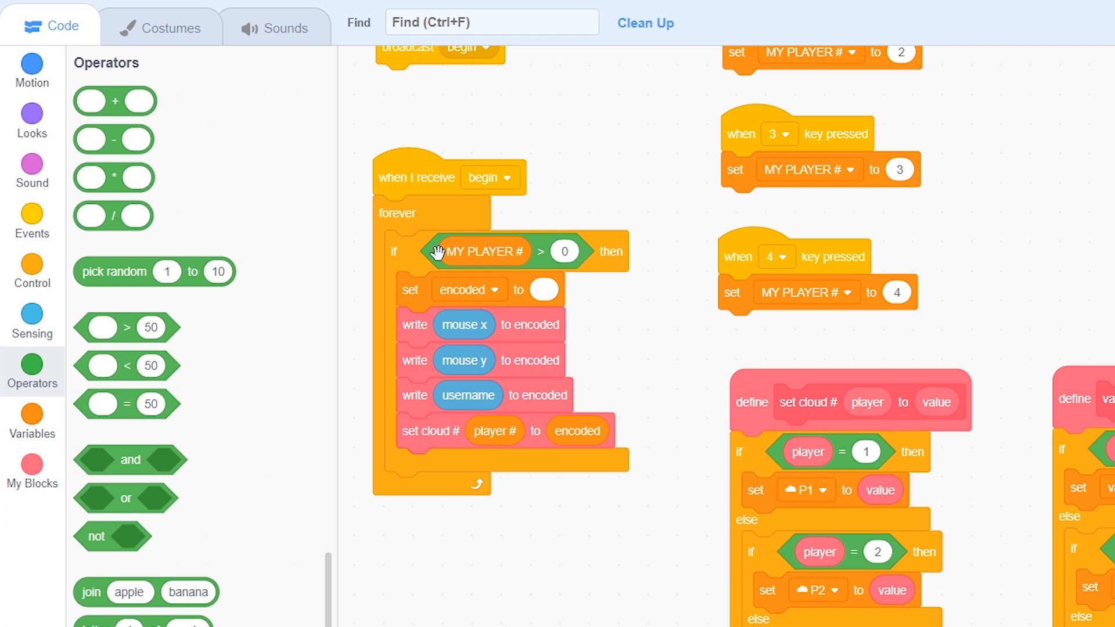
mouse_move(398, 248)
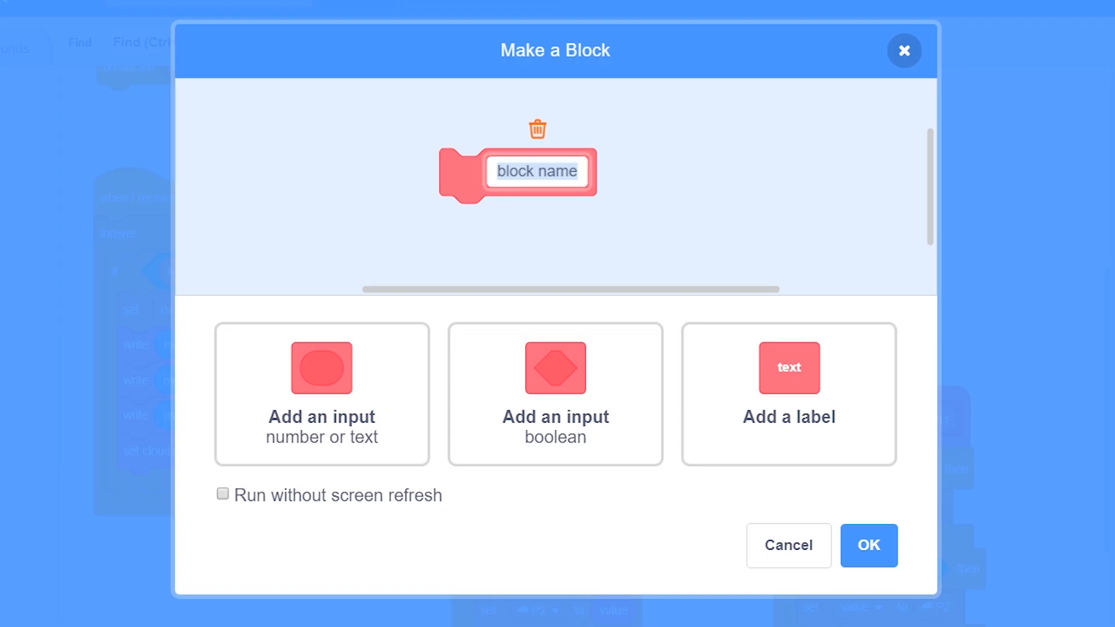
Create a custom block named 'send cloud data' holding the encoding steps.
text(send c)
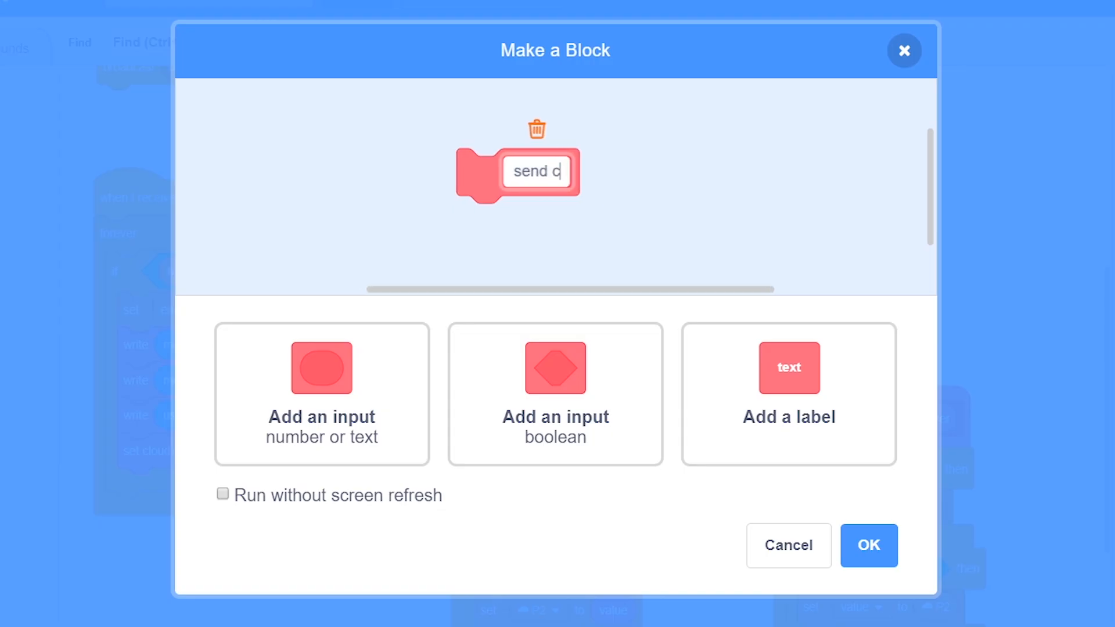
text(loud data)
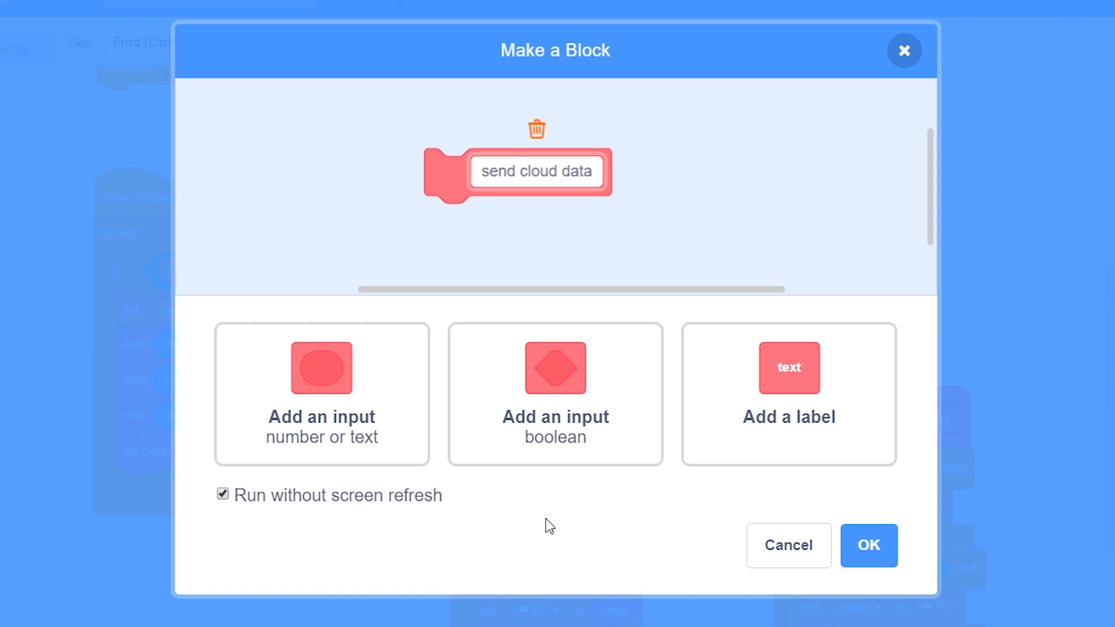
click(868, 546)
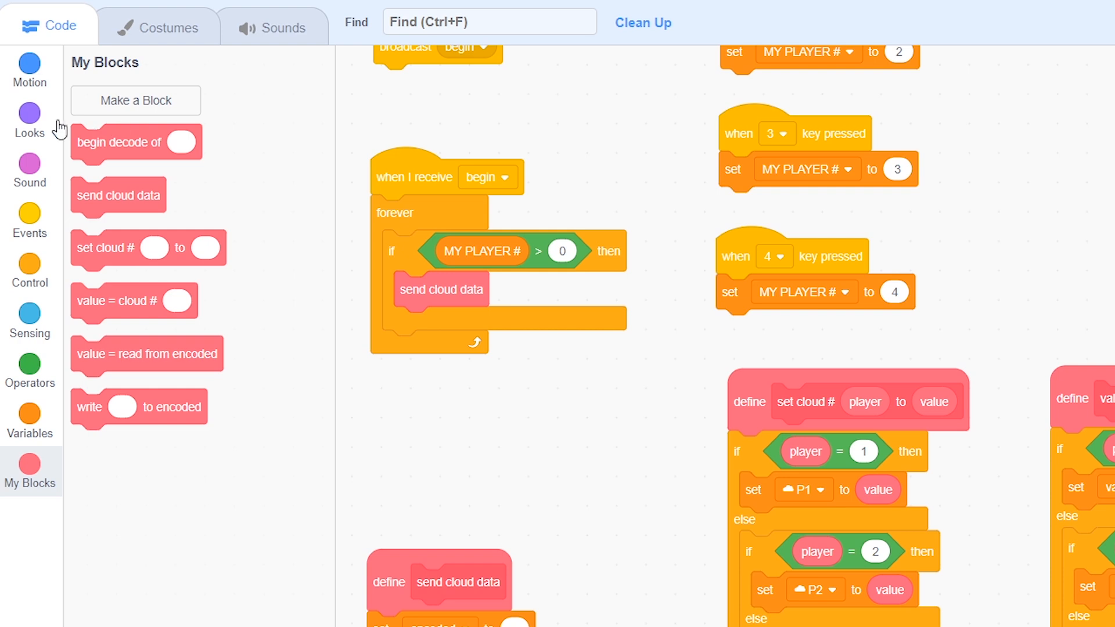
mouse_move(42, 120)
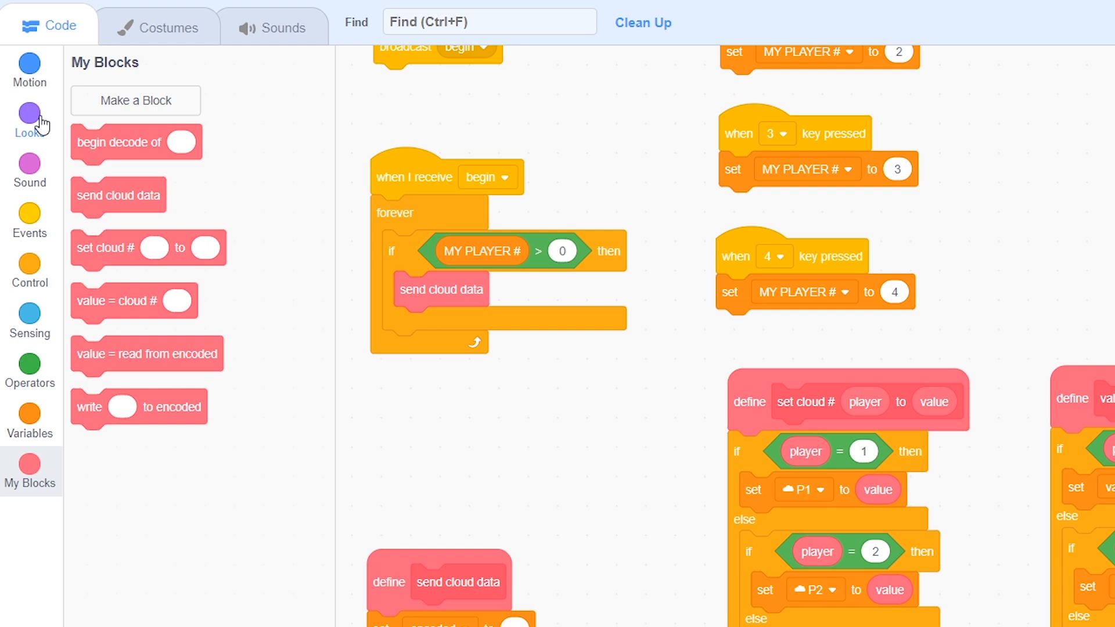
Add a 'go to mouse-pointer' block to the forever loop.
click(29, 69)
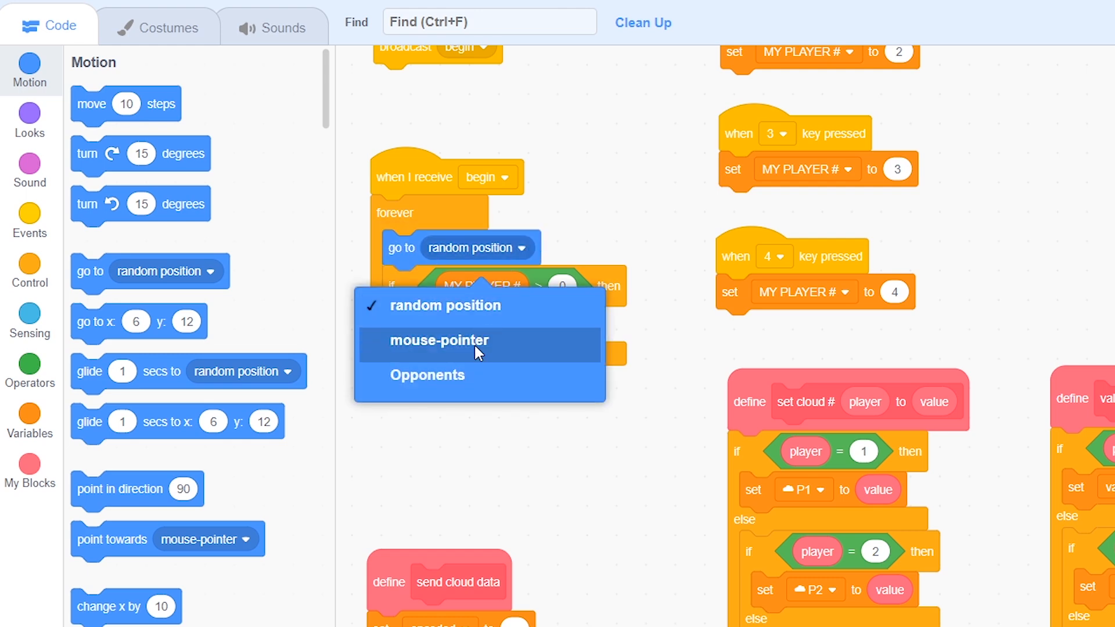
click(439, 339)
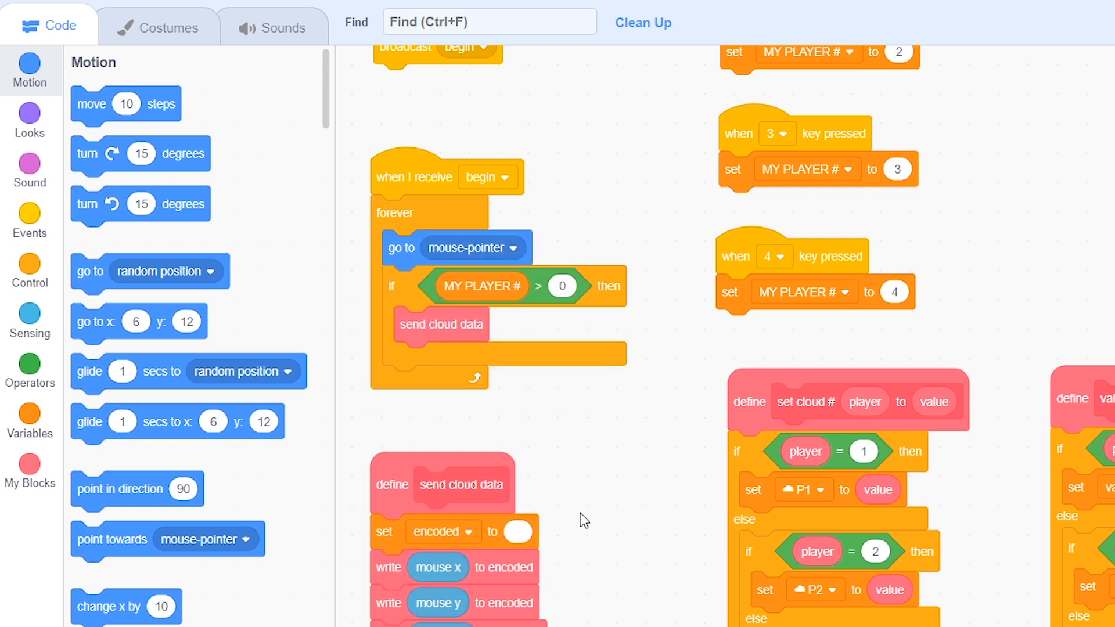
scroll(down, 3)
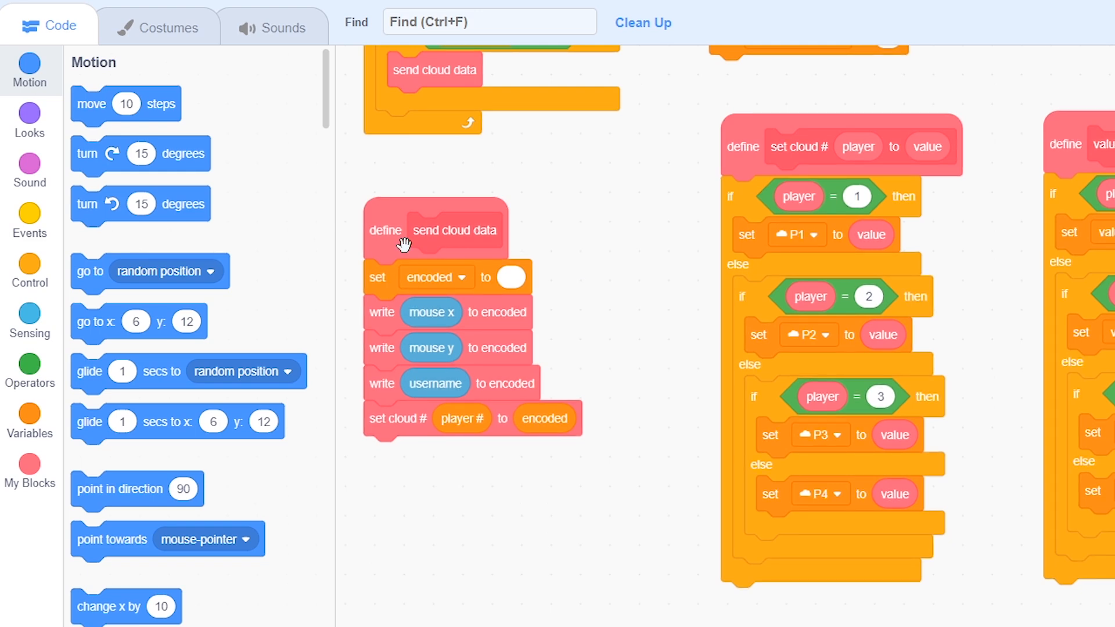
mouse_move(20, 167)
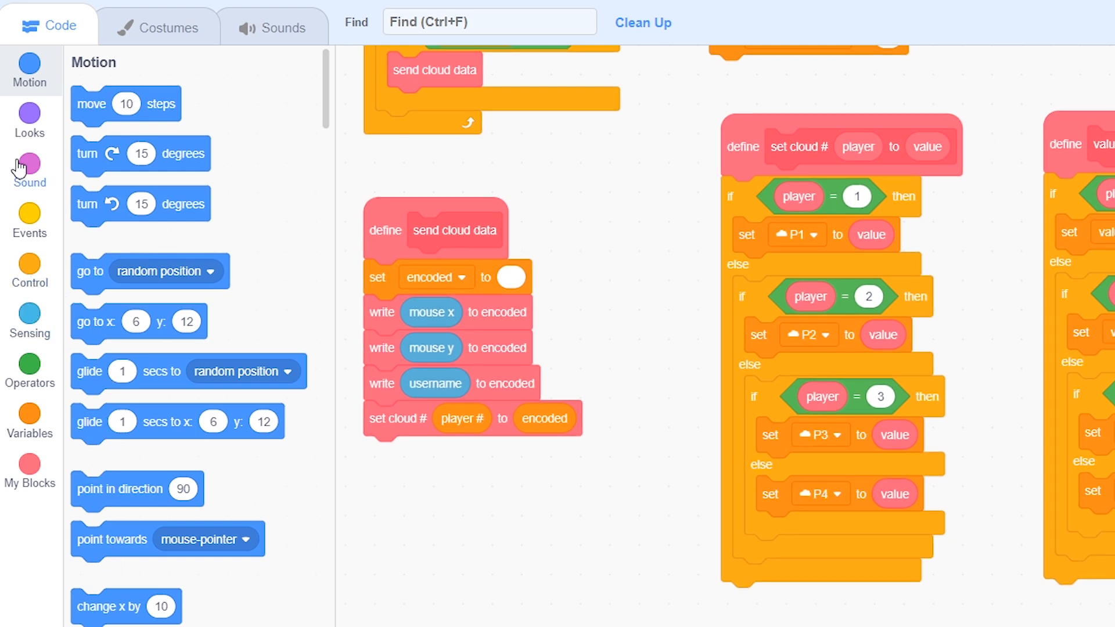
mouse_move(136, 321)
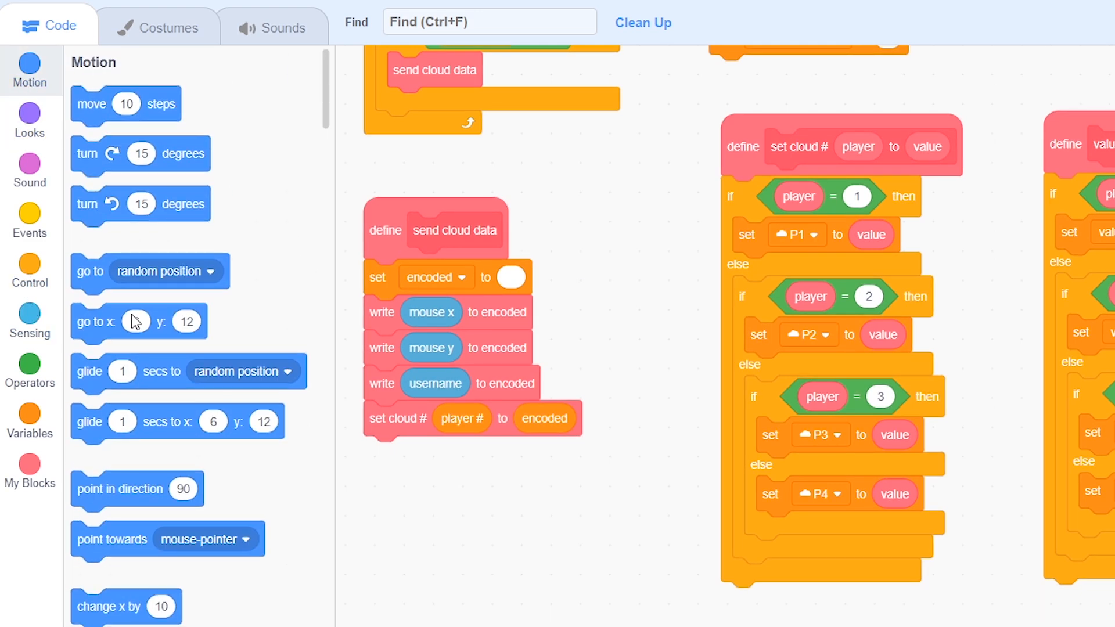
Replace mouse x and mouse y with x position and y position in send cloud data's write blocks.
scroll(down, 3)
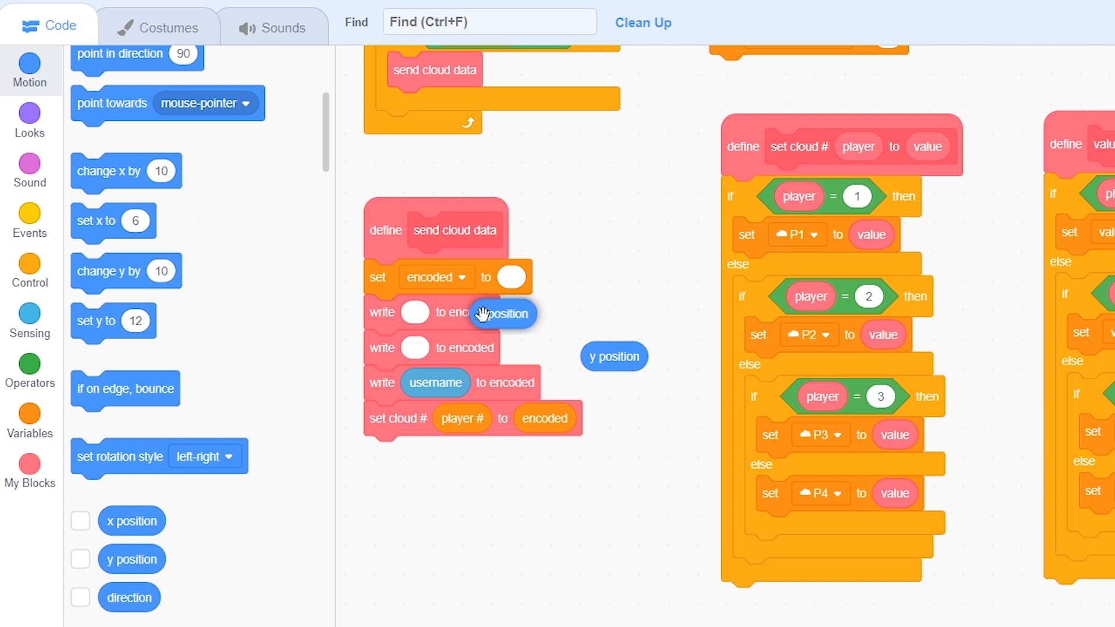
drag(613, 356, 432, 348)
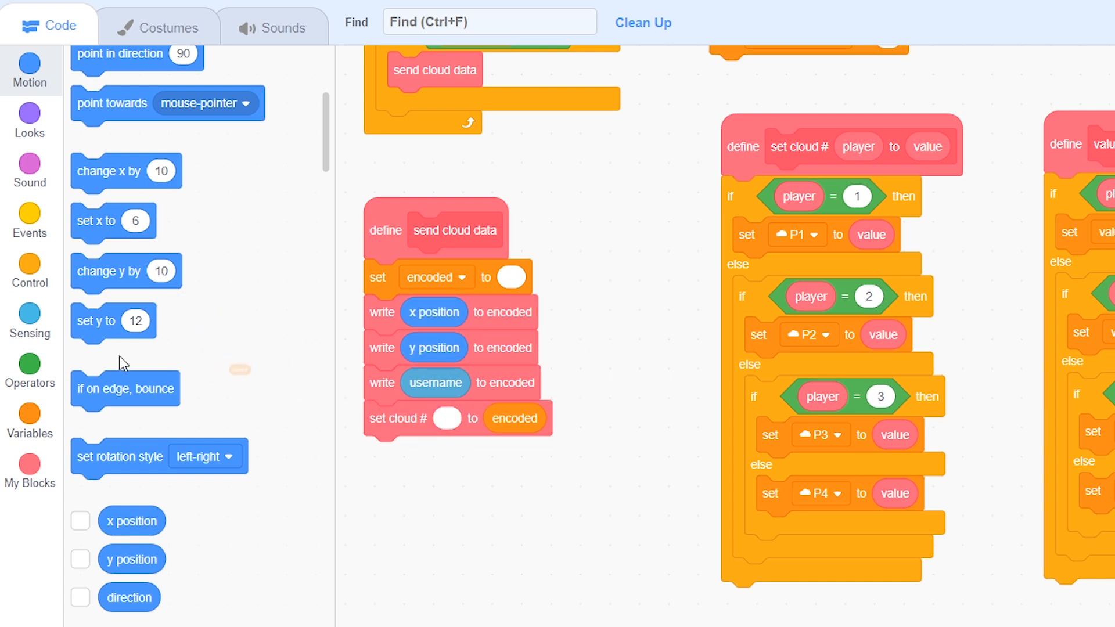
click(29, 420)
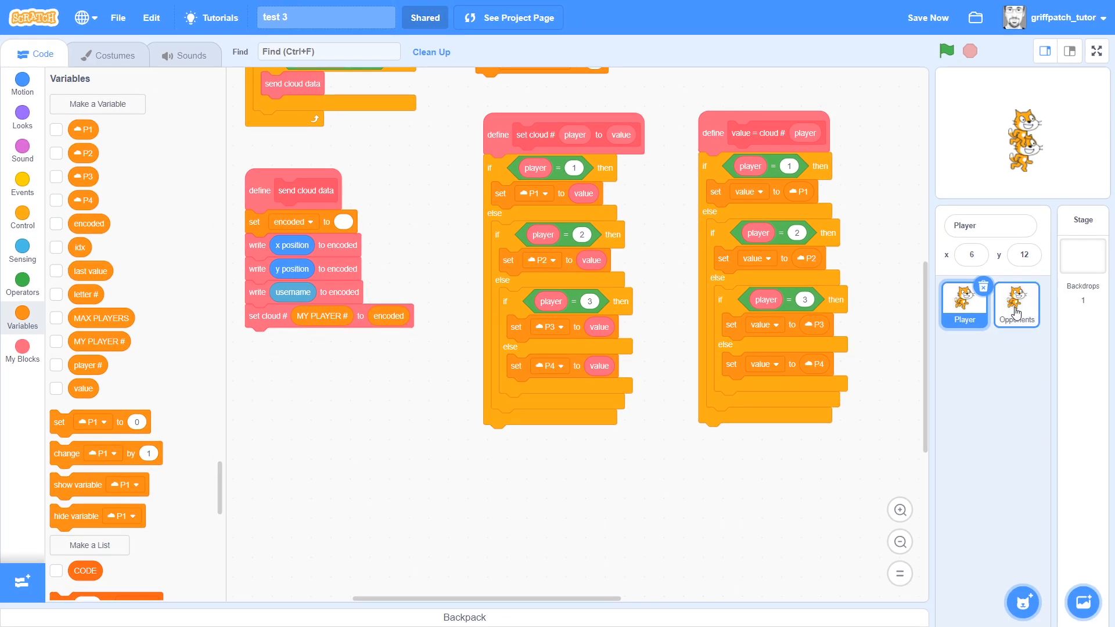
In Opponents, attach setup players under 'when I receive setup - opponents' and delete the green-flag script.
click(1016, 305)
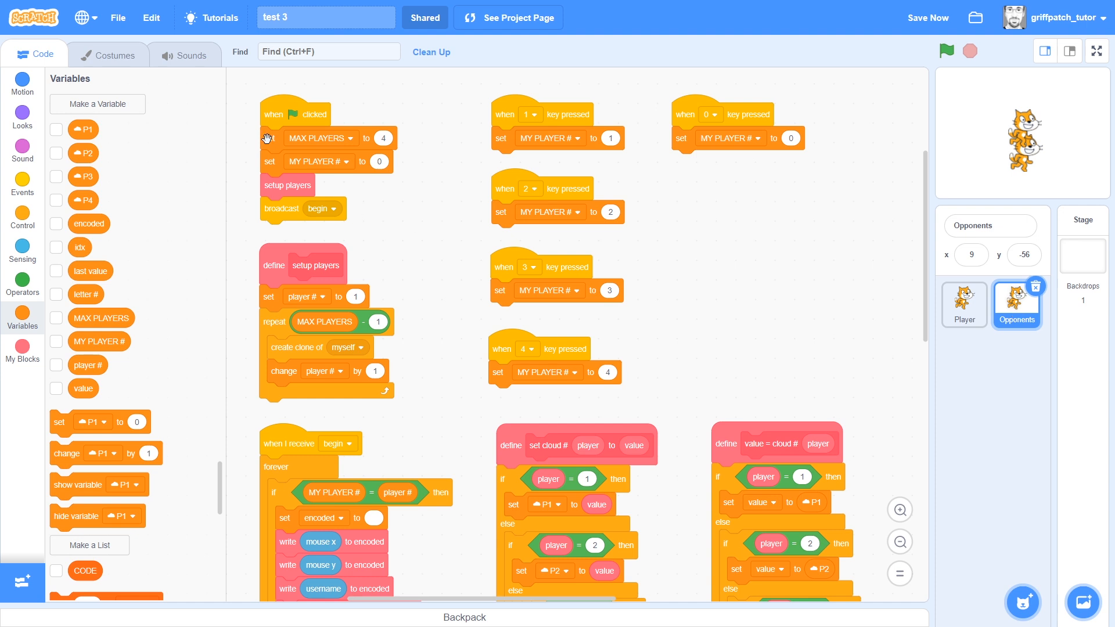
drag(295, 114, 396, 167)
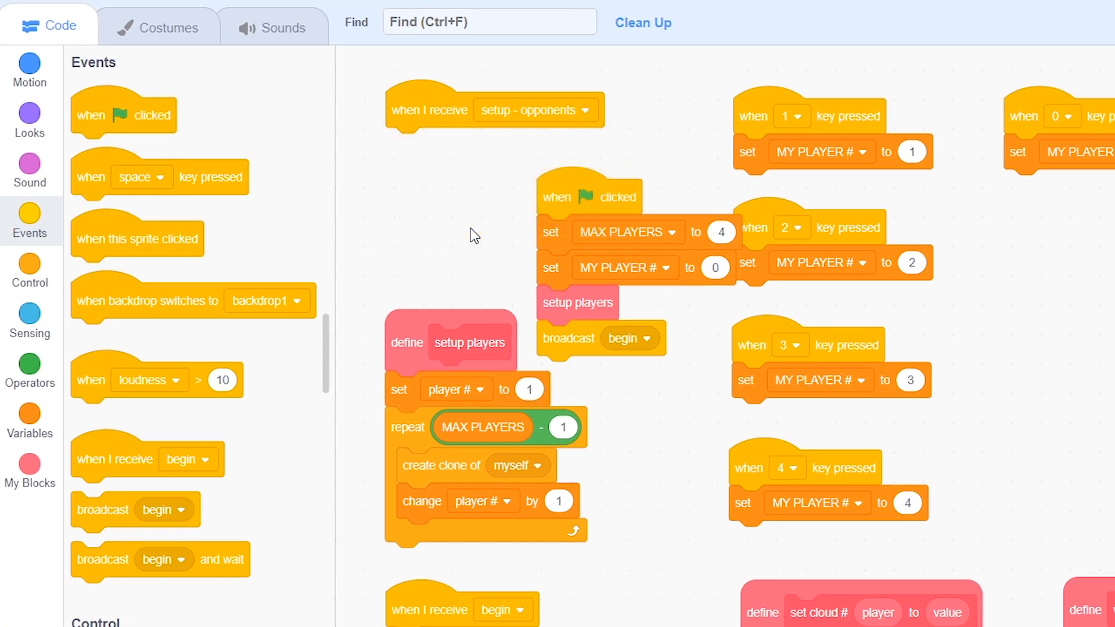
drag(576, 302, 427, 146)
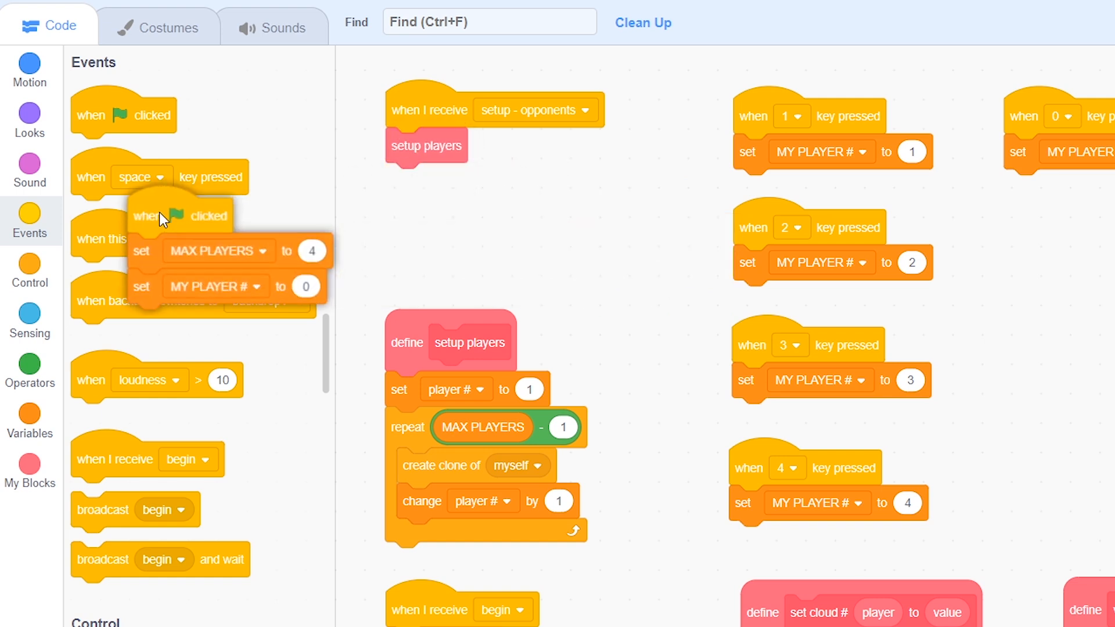
click(29, 114)
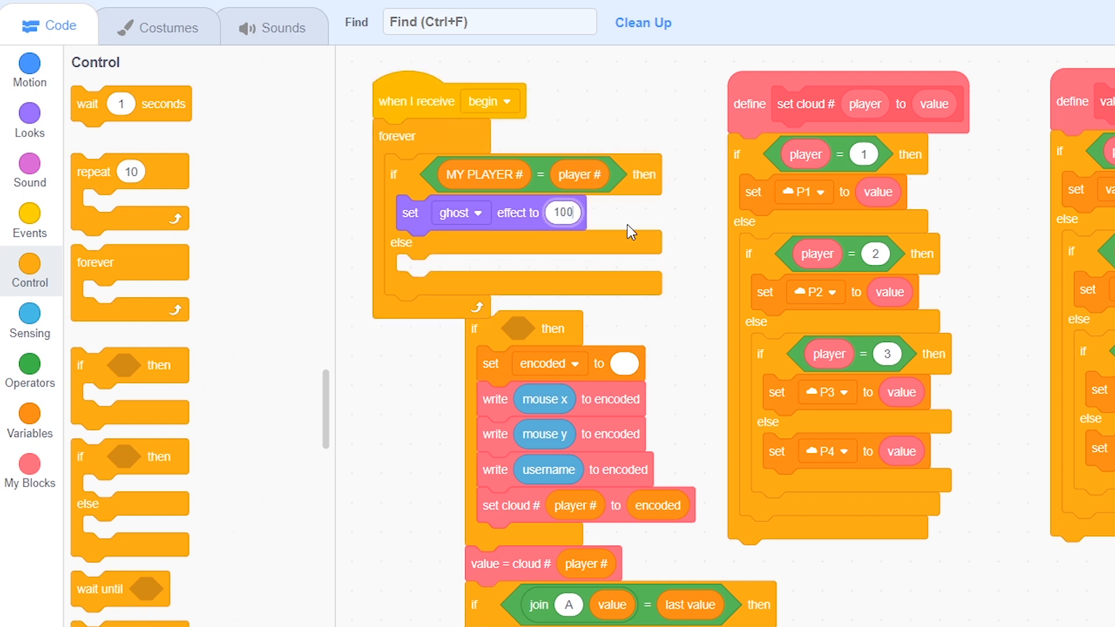
mouse_move(520, 573)
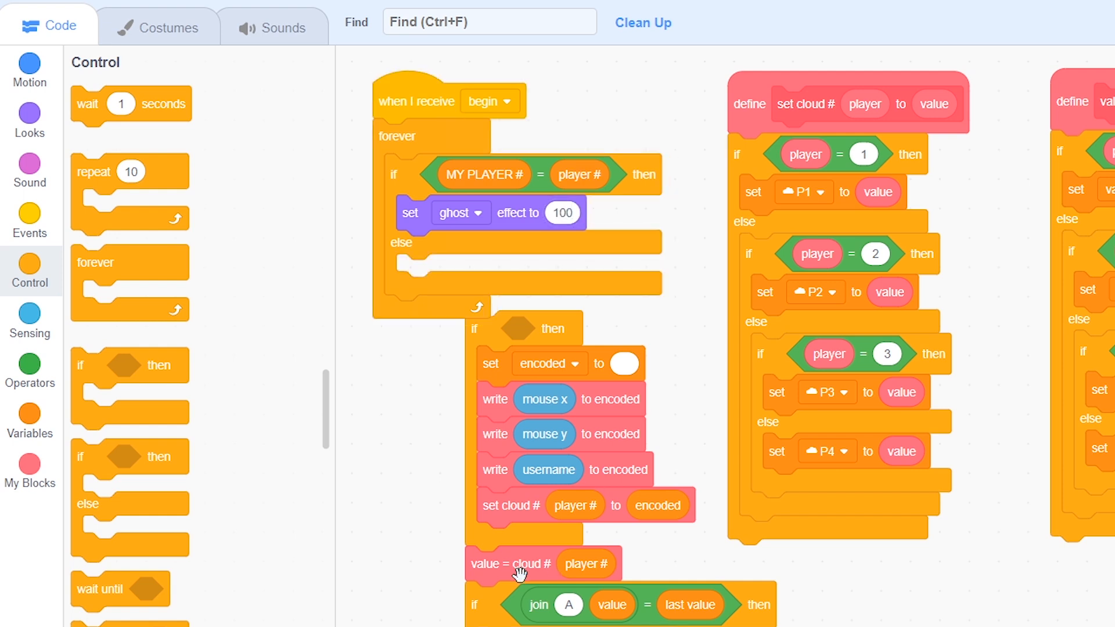
Create a 'tick' custom block for the cloud-decoding code and call it in the else branch.
drag(520, 574, 647, 273)
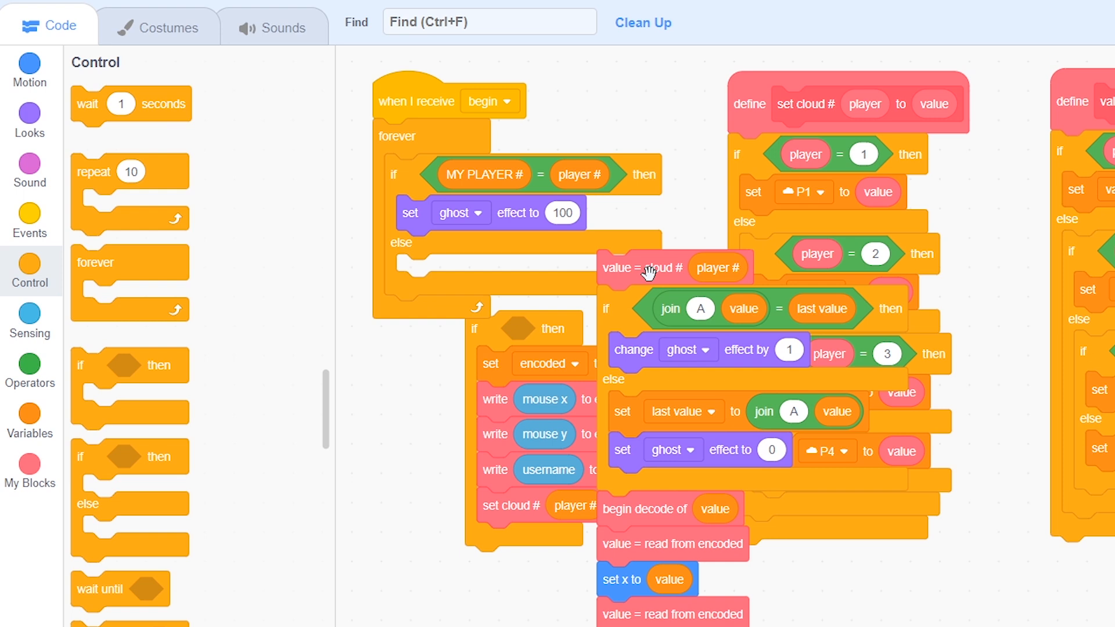
mouse_move(632, 282)
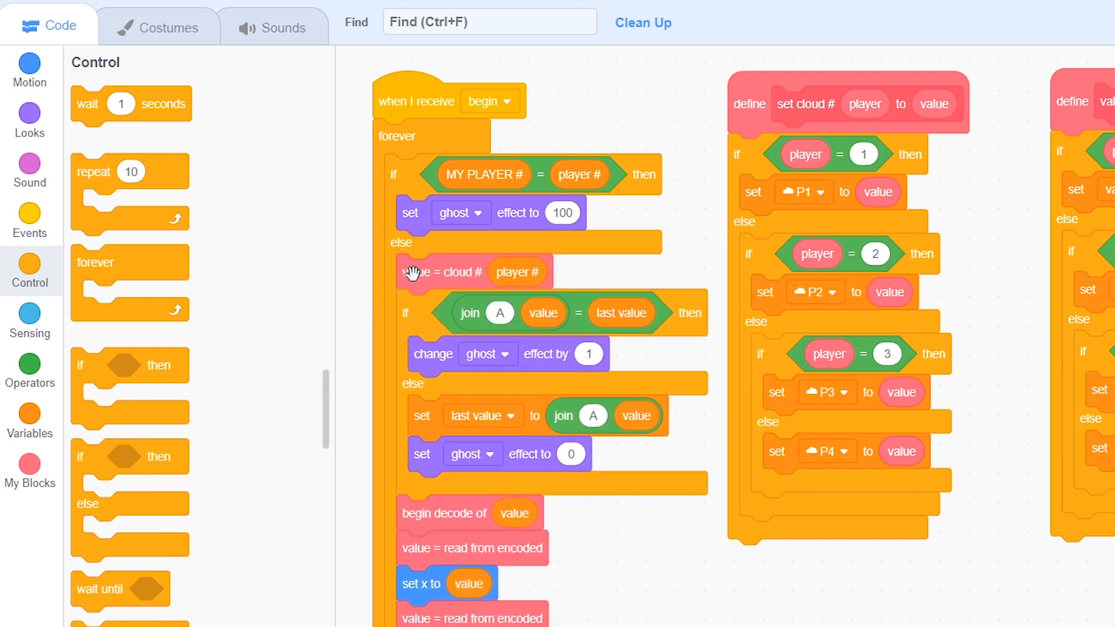
click(29, 471)
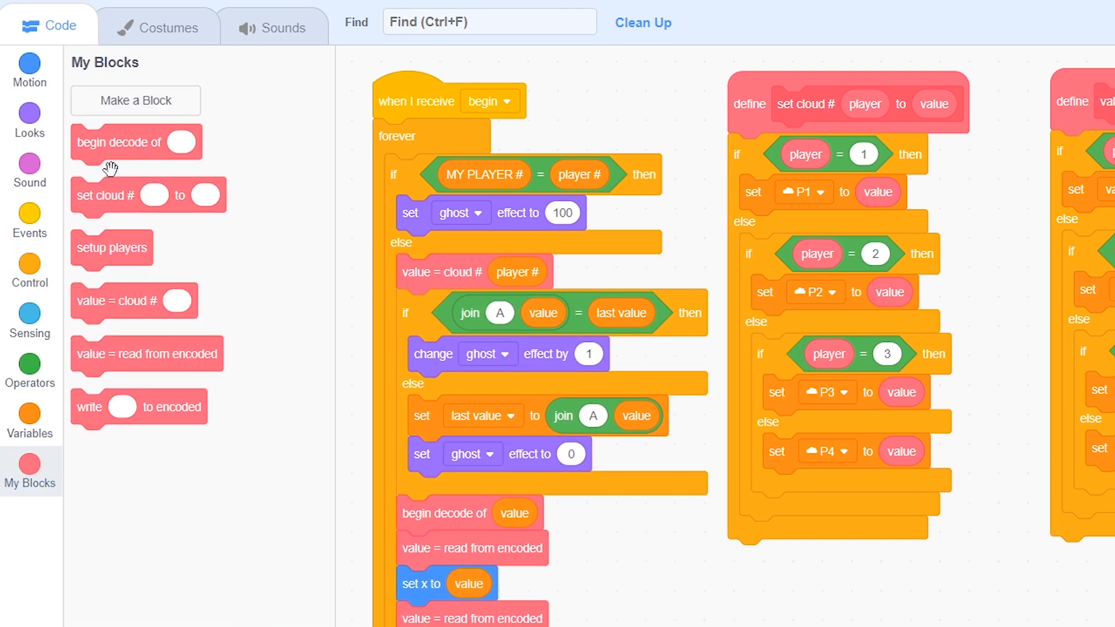
click(135, 99)
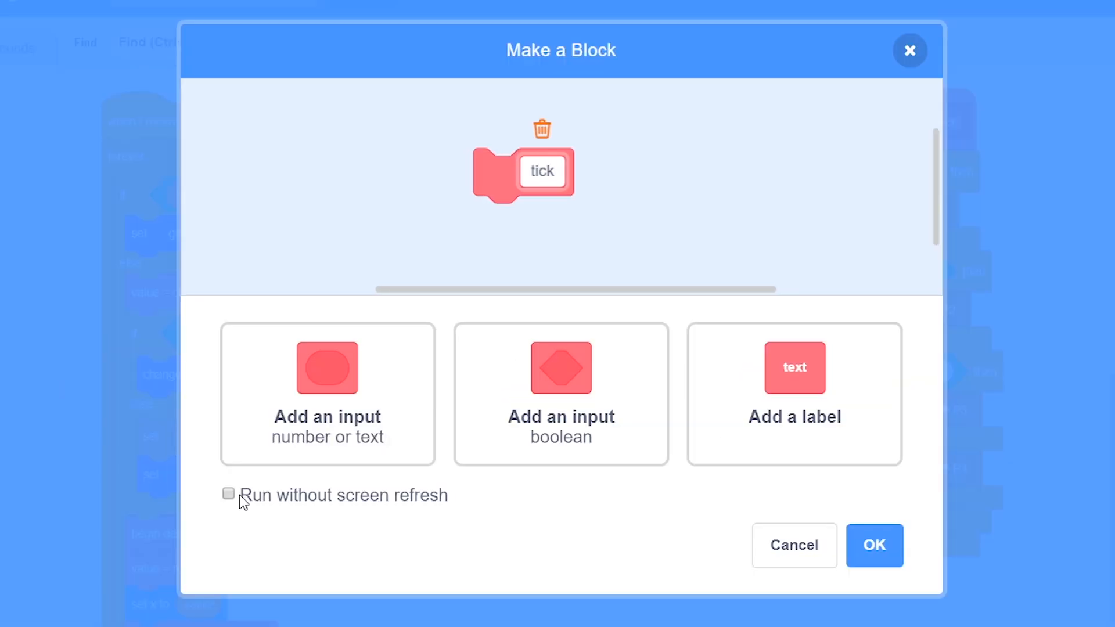
click(874, 545)
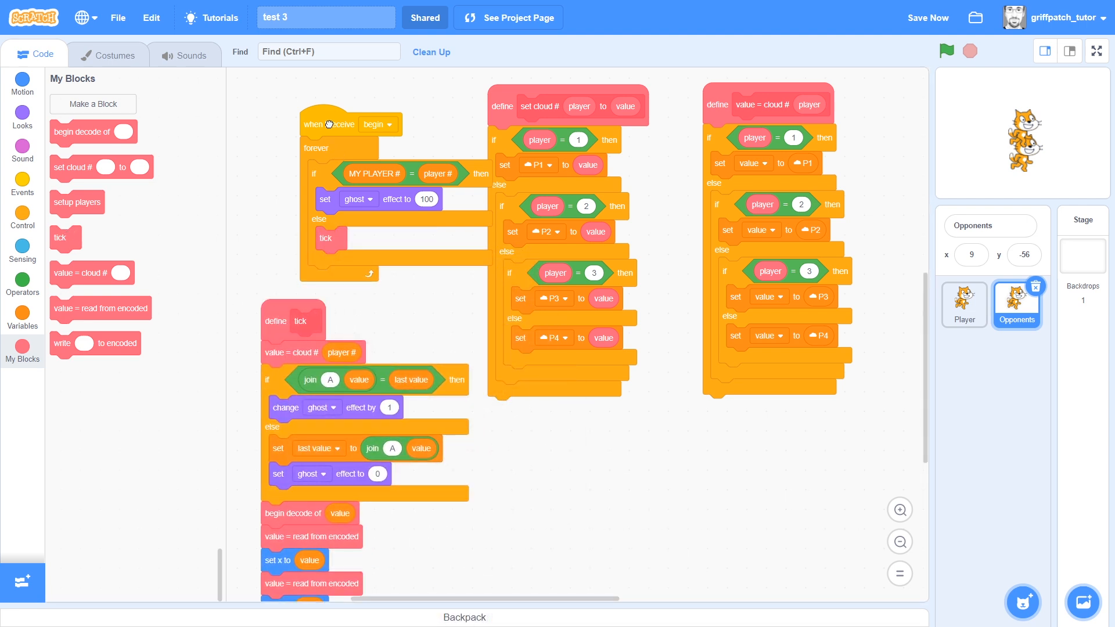
drag(329, 123, 291, 107)
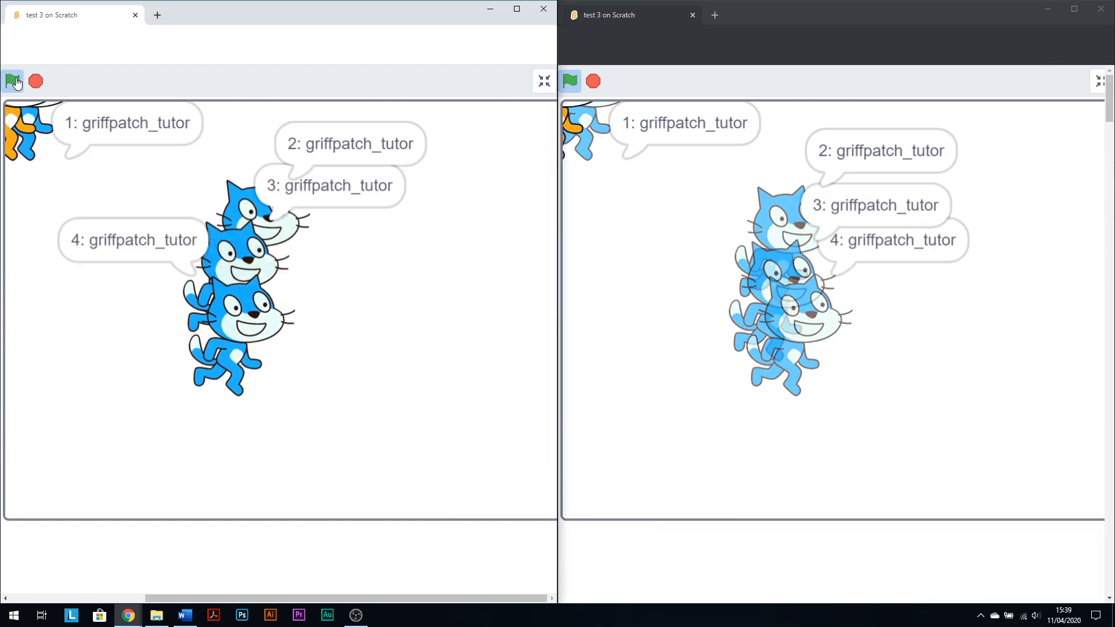
Start the project with the green flag in the first browser window.
click(13, 80)
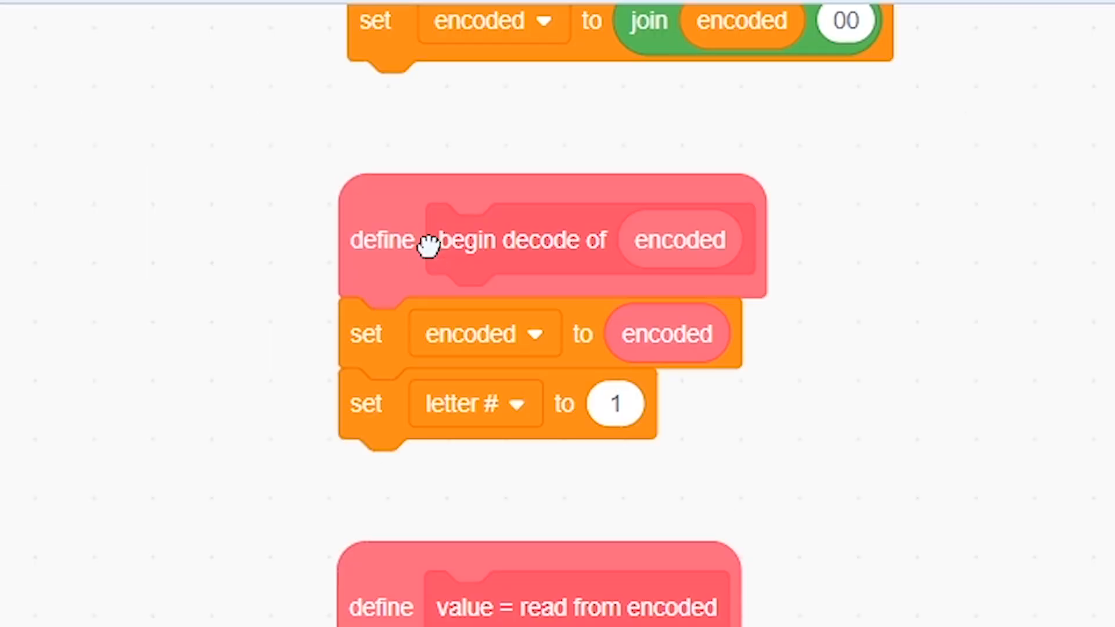
Scroll the scripts and select the Player sprite to review its code.
scroll(down, 3)
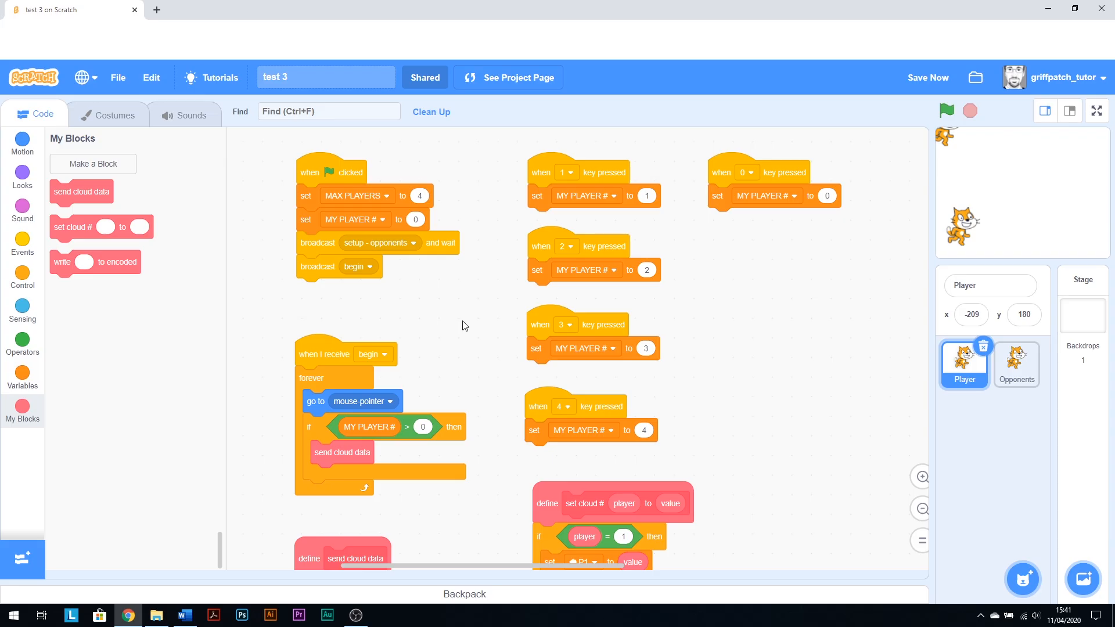
click(1016, 362)
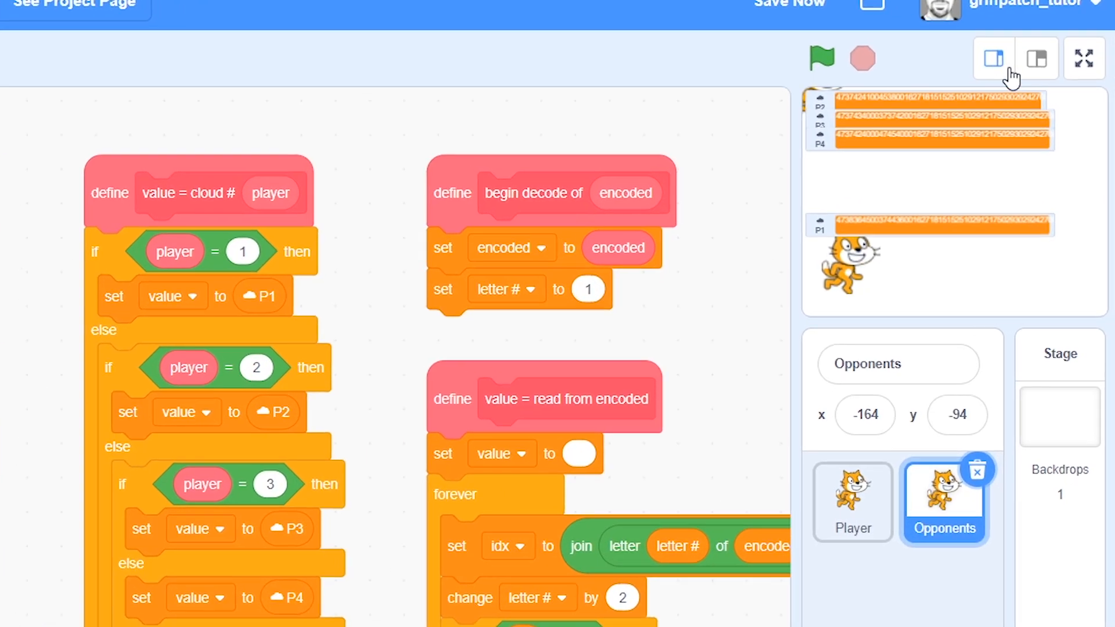
Switch to normal stage mode so the P1–P4 cloud monitor values are readable.
click(1036, 59)
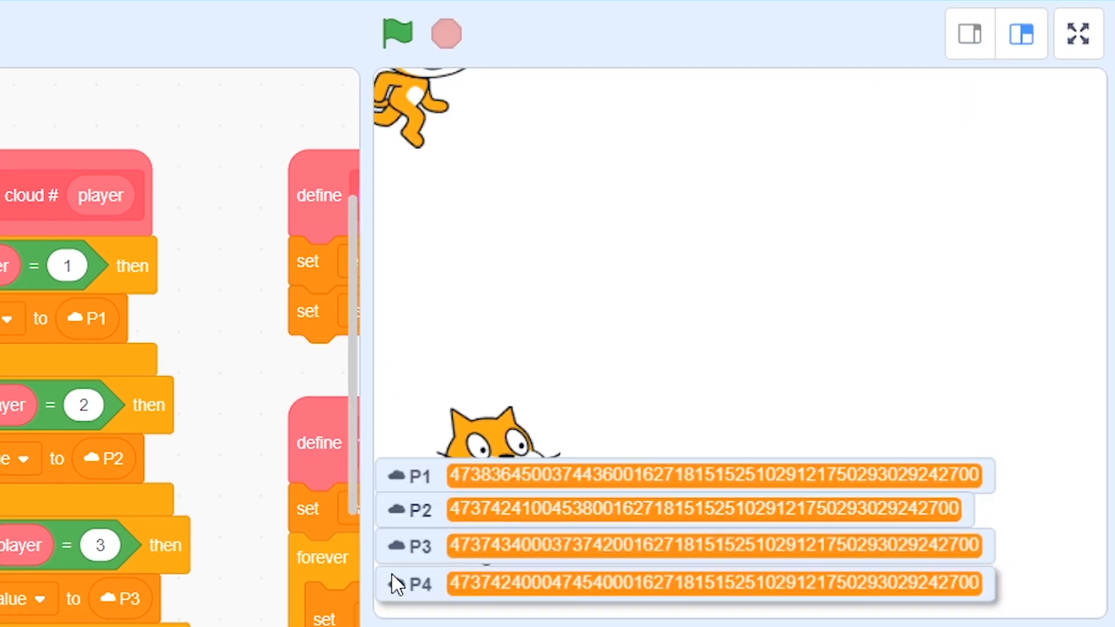
click(396, 32)
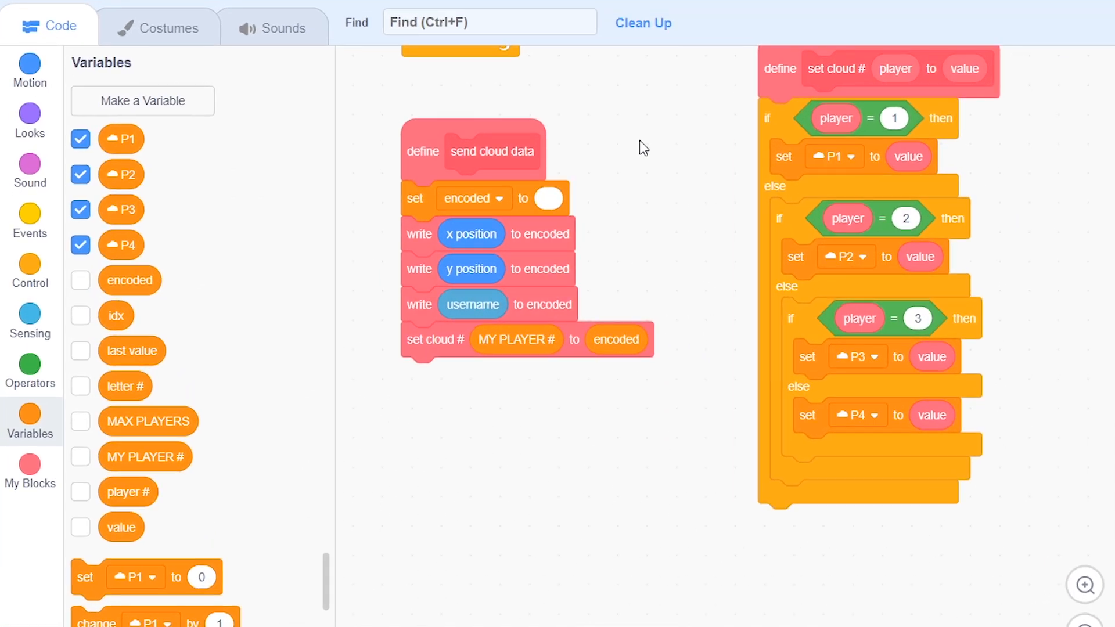
Move the username write to the start of send cloud data and add round(timer × 10).
drag(435, 339, 435, 419)
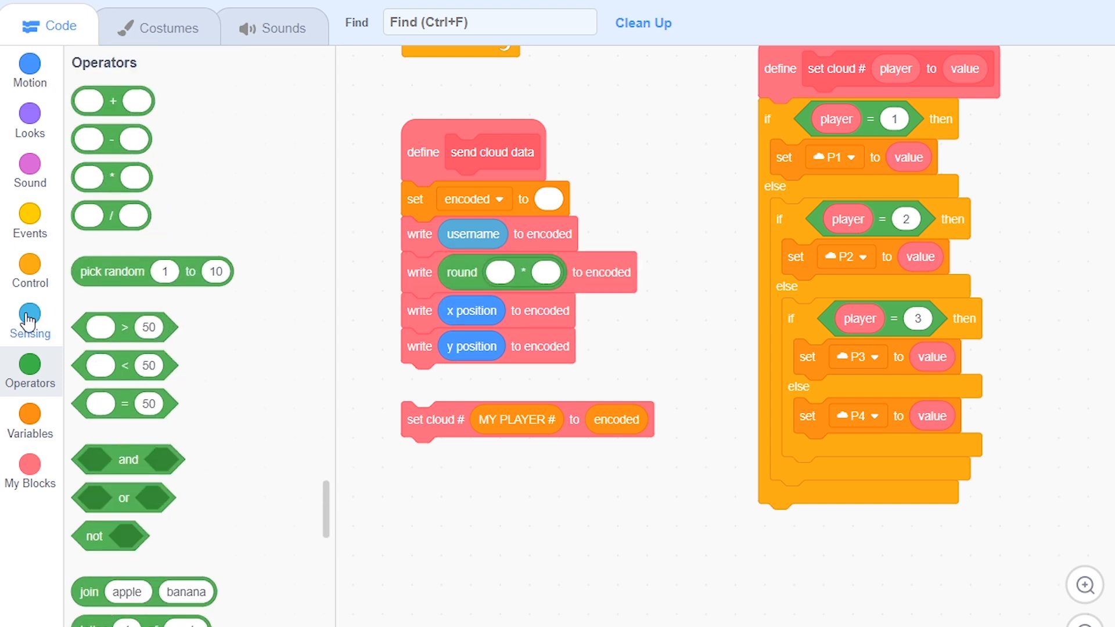
click(30, 322)
text(10)
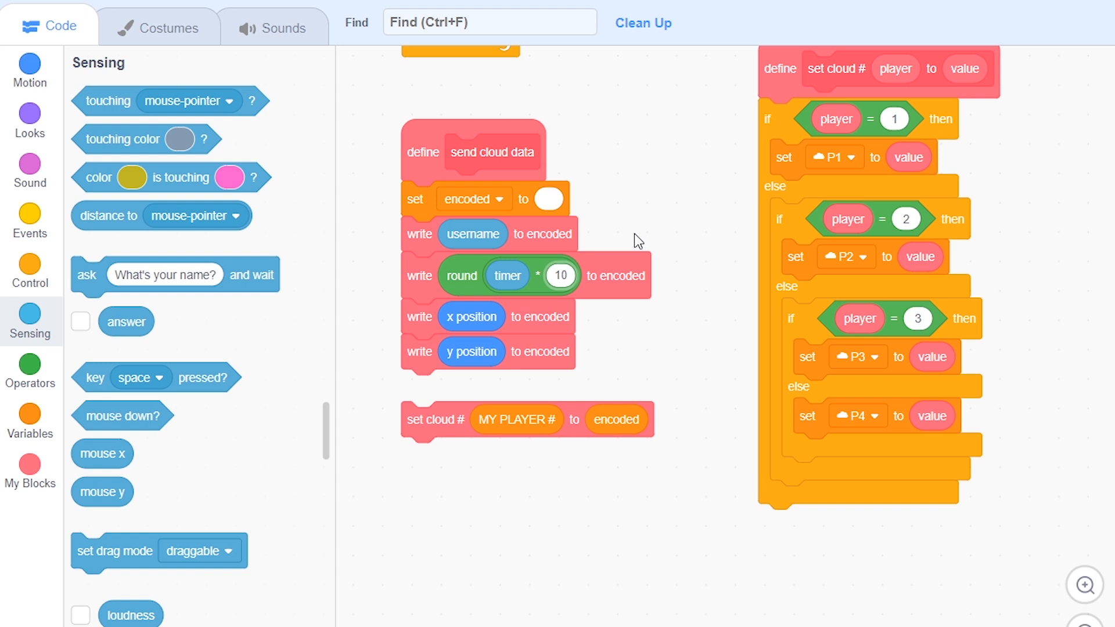
mouse_move(435, 414)
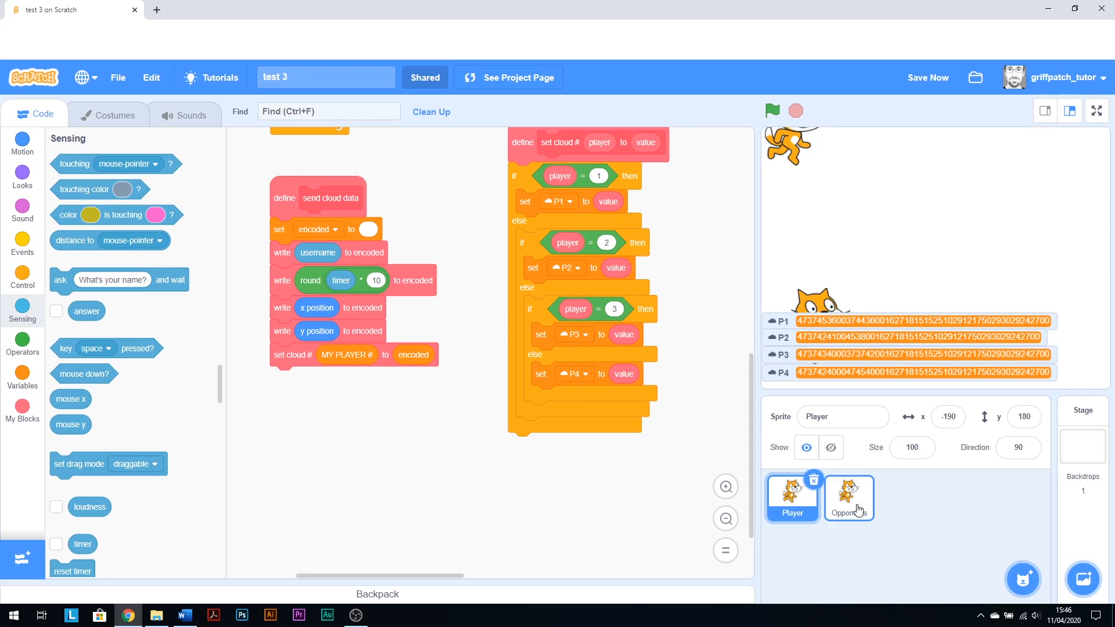
Select the Opponents sprite and start creating a new variable.
click(848, 498)
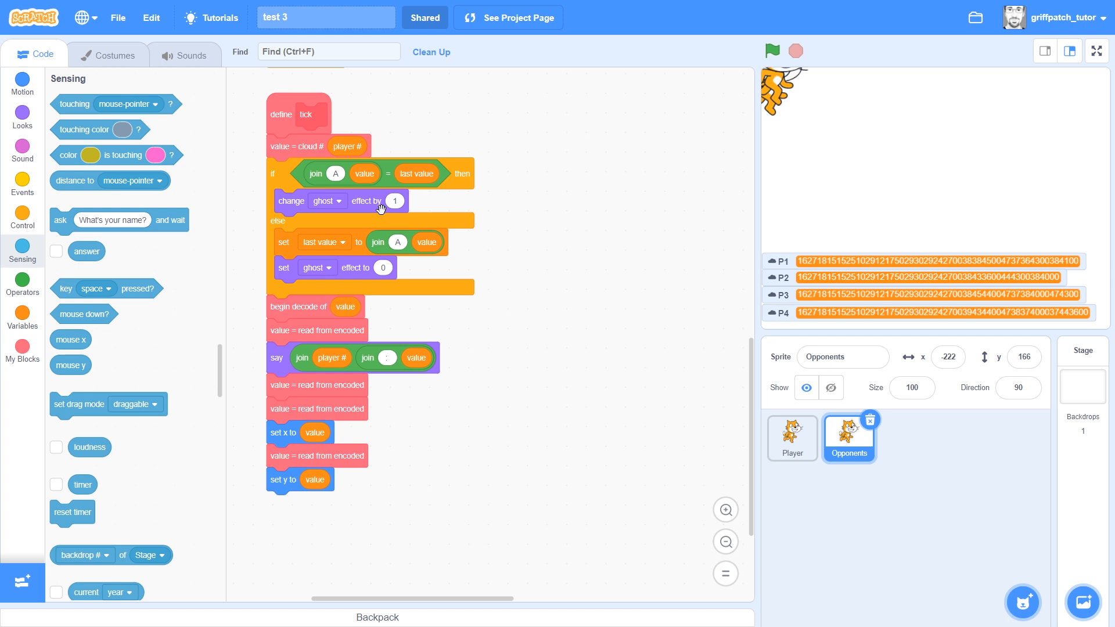
click(22, 283)
text(offlin)
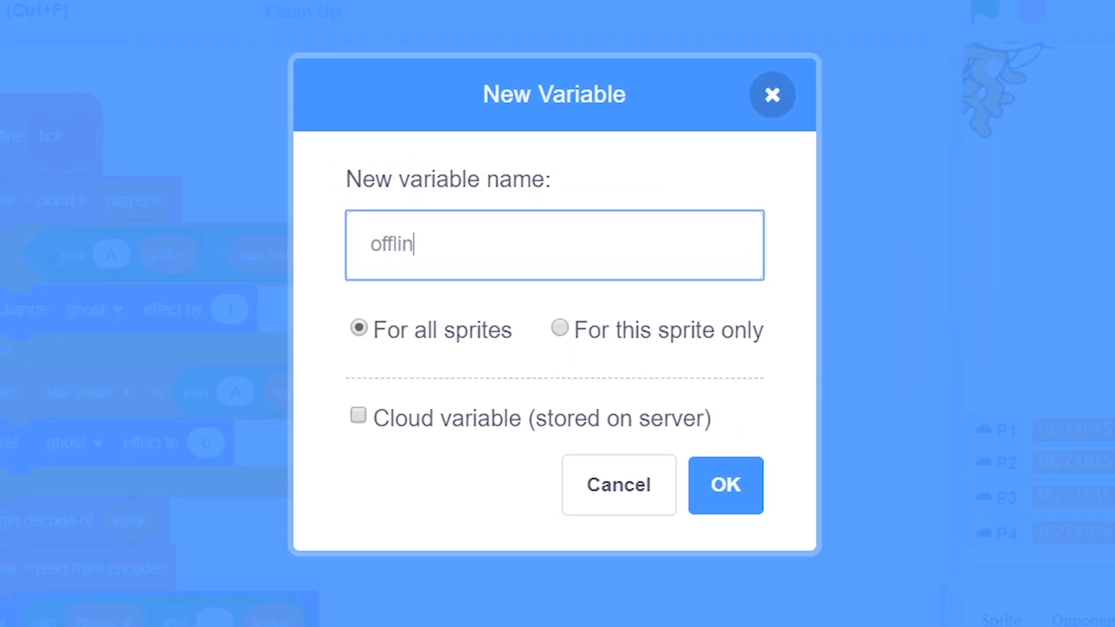
Name the new variable offline, for this sprite only, to replace the ghost effect with hide.
text(e)
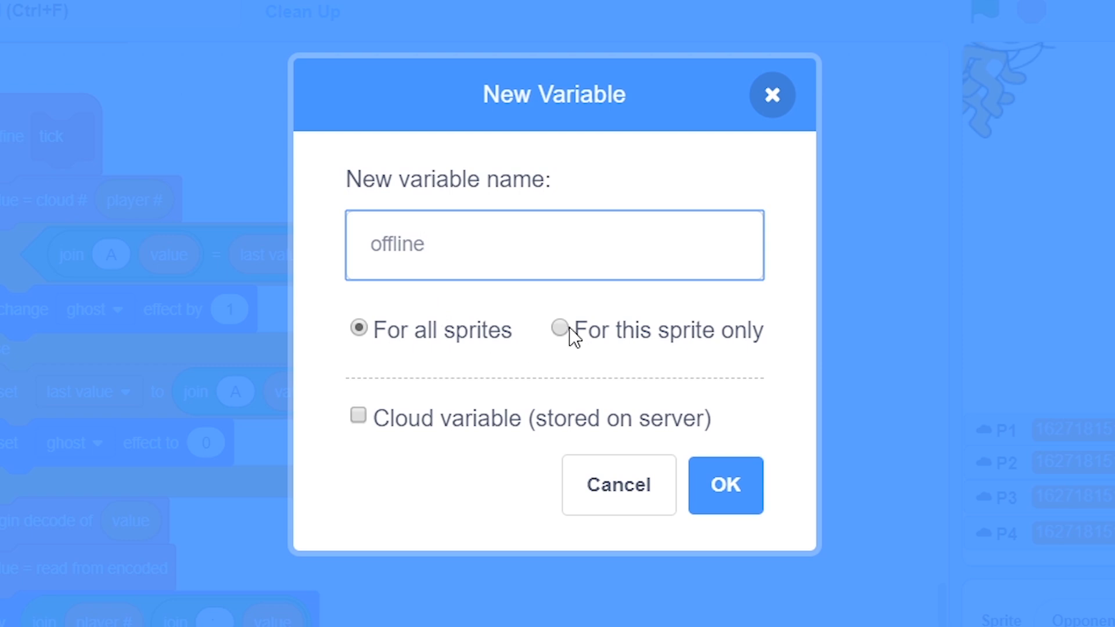
click(725, 485)
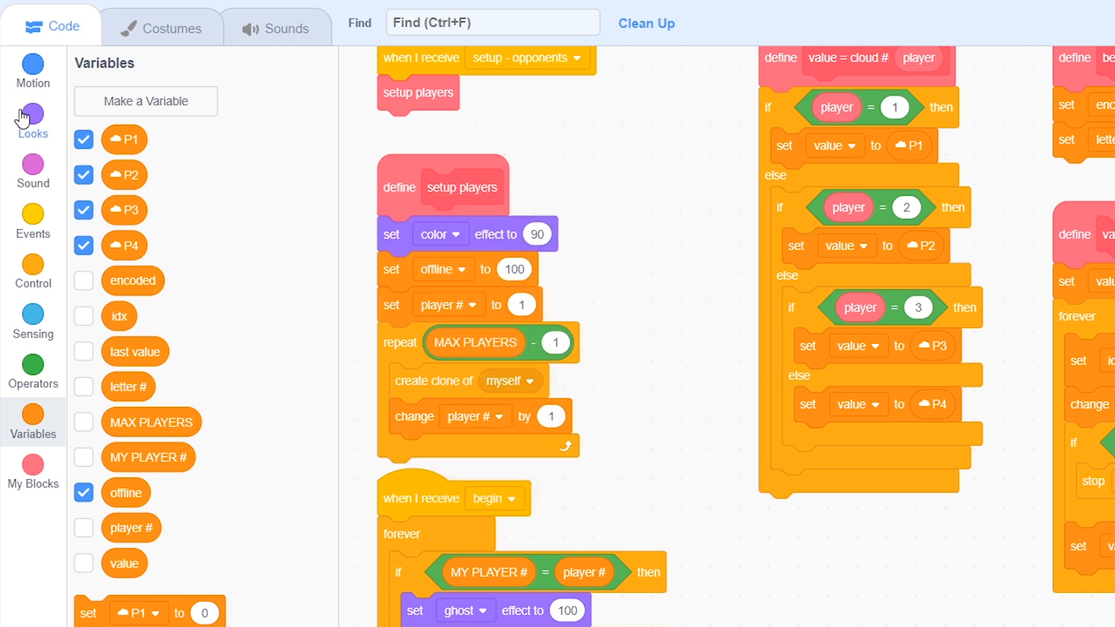
click(33, 121)
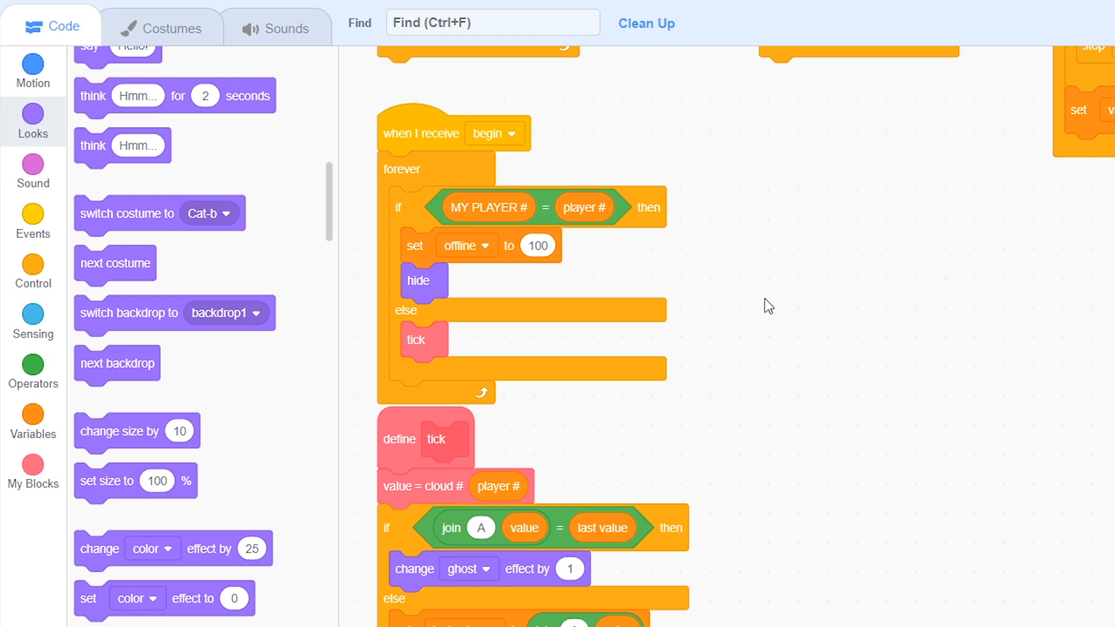
In tick, change offline by 1 on unchanged data and hide at offline = 100.
scroll(down, 3)
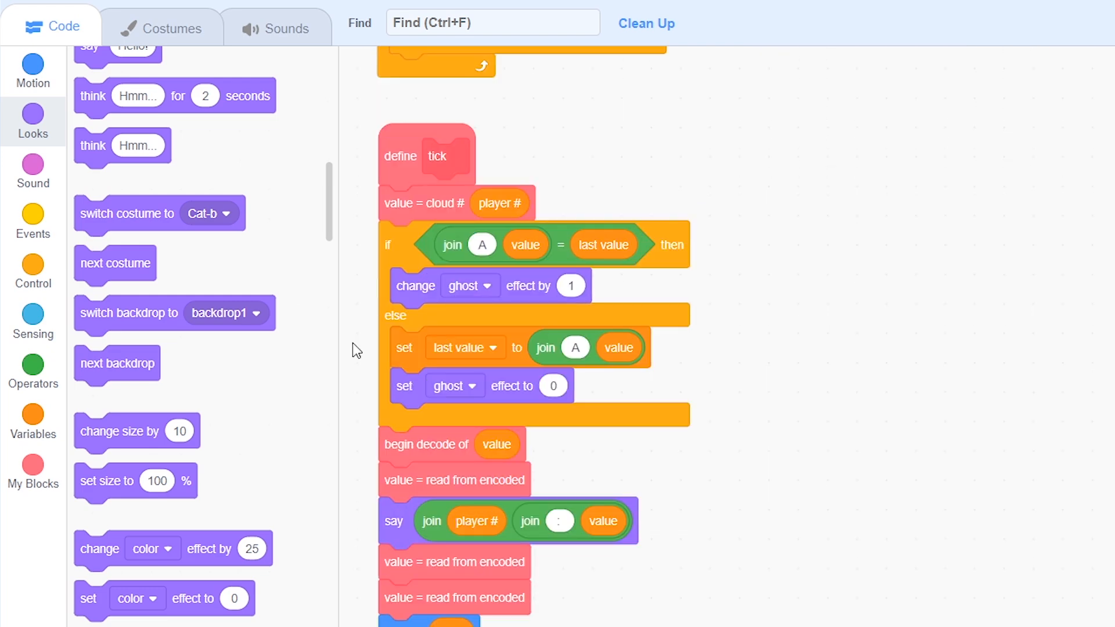
click(33, 420)
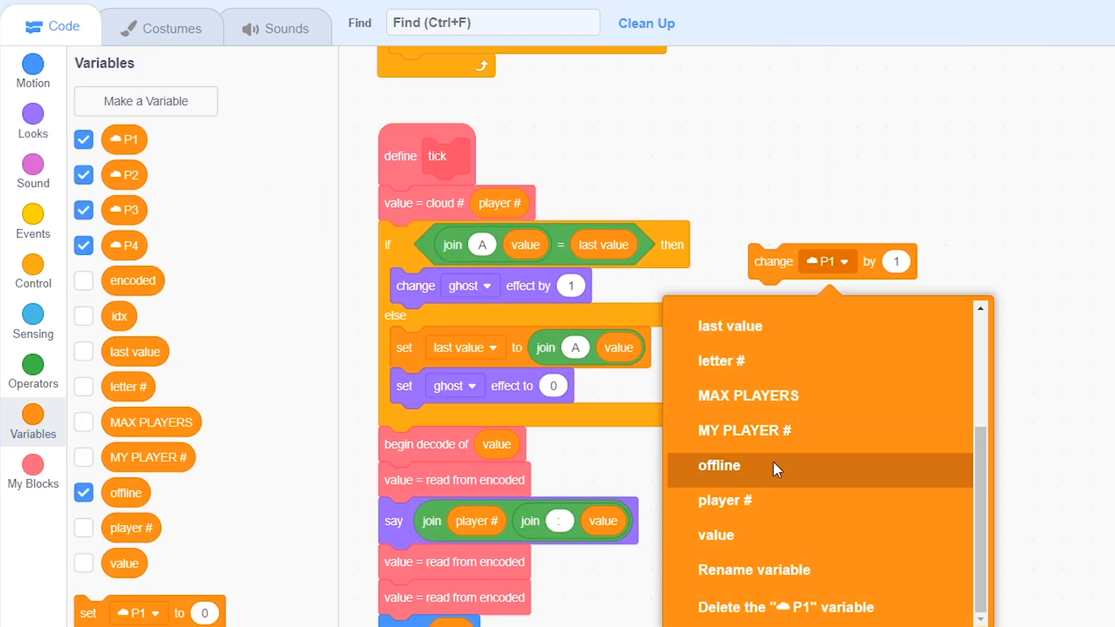
click(719, 466)
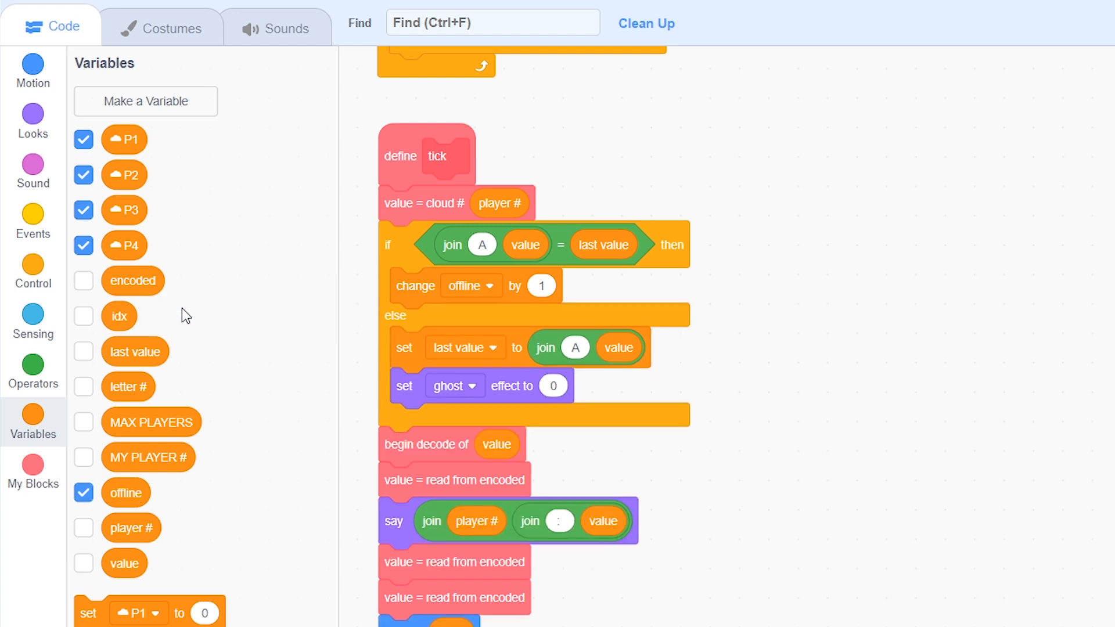
click(33, 270)
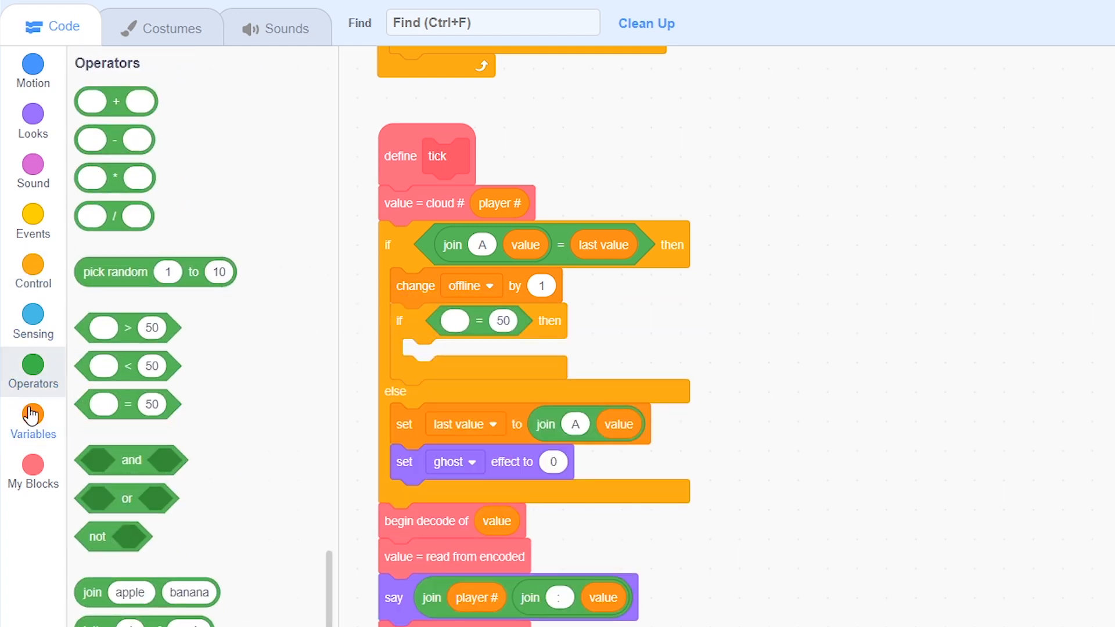
click(33, 420)
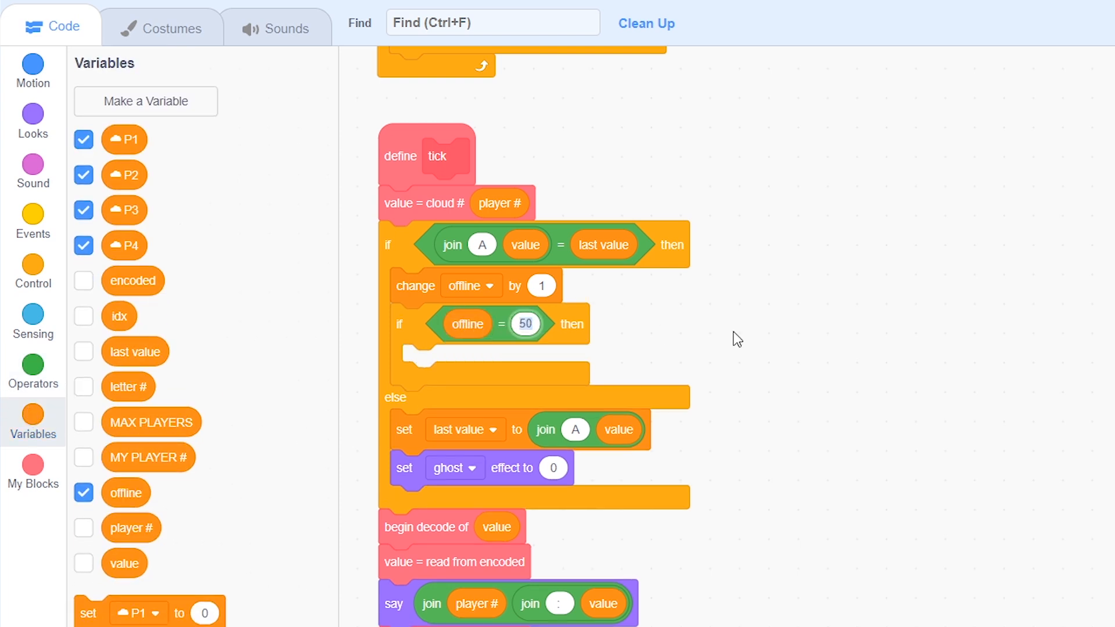
click(33, 121)
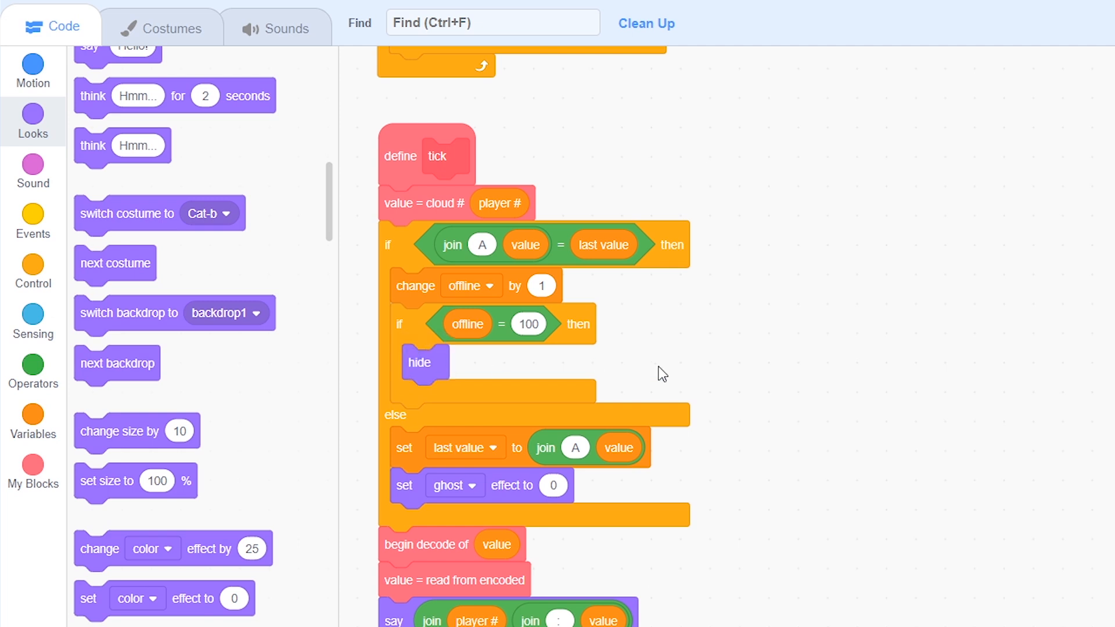
In the else branch, show the opponent if offline > 99 and add a set variable block.
click(33, 273)
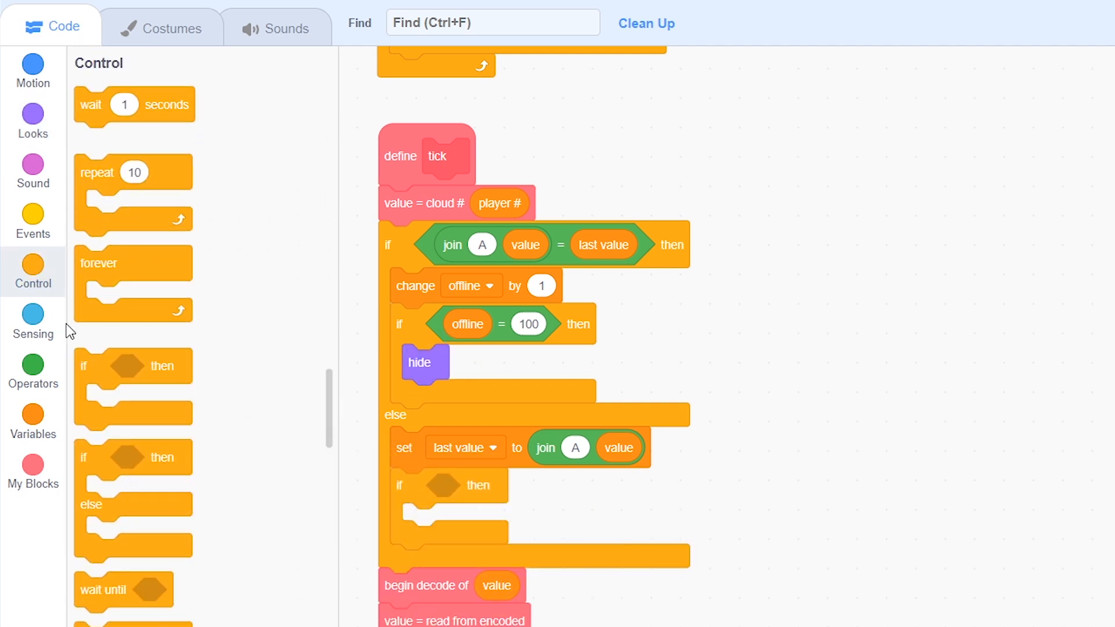
click(32, 371)
text(99)
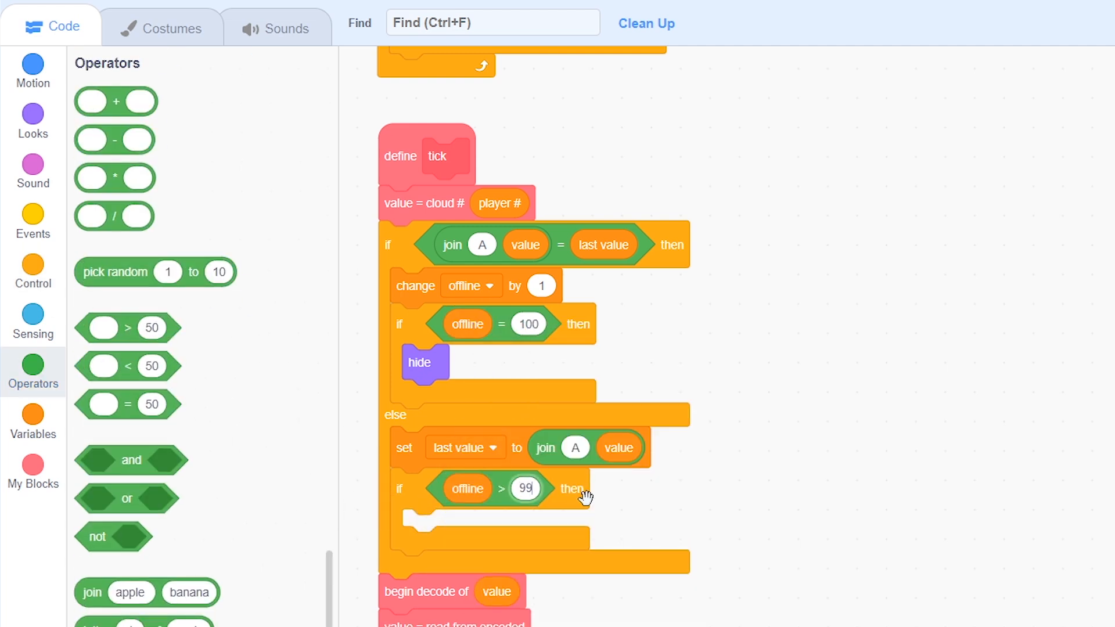
click(33, 121)
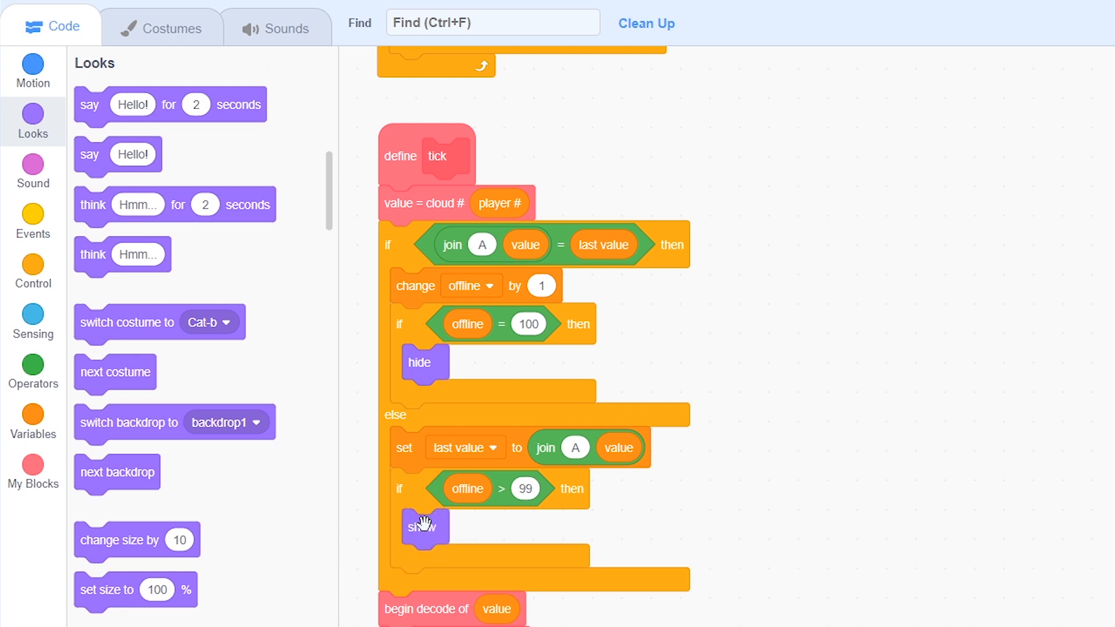
mouse_move(668, 511)
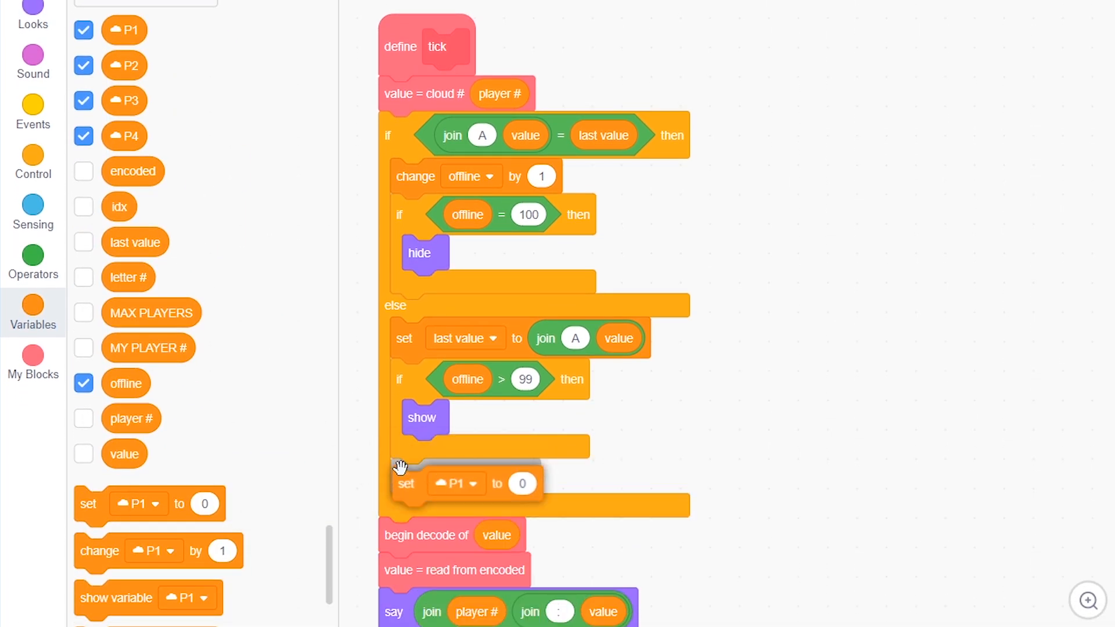
click(472, 484)
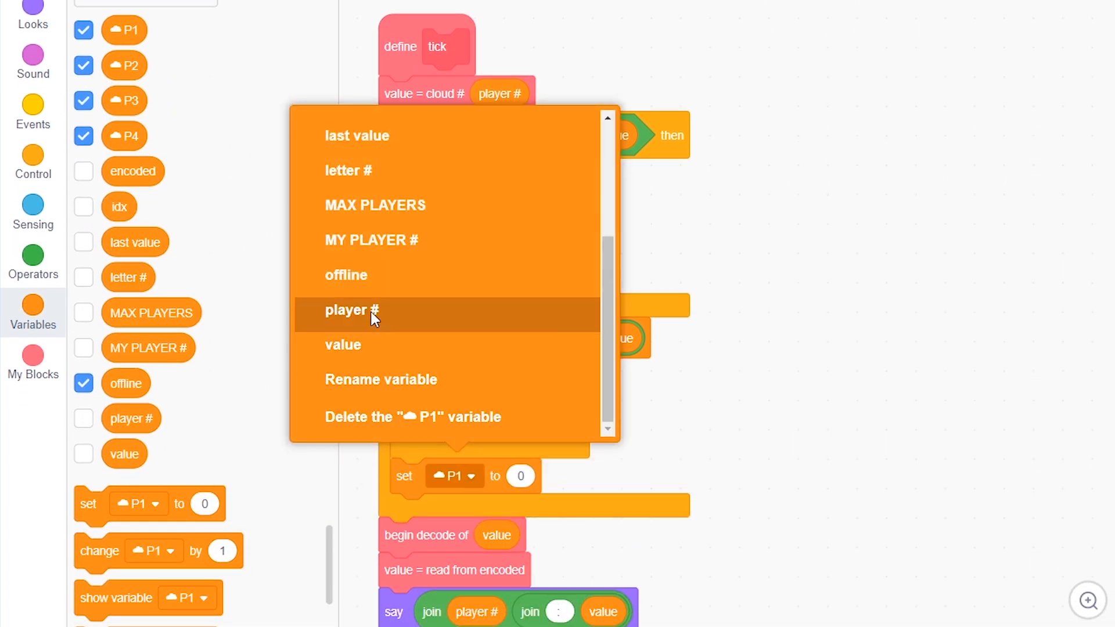
click(351, 310)
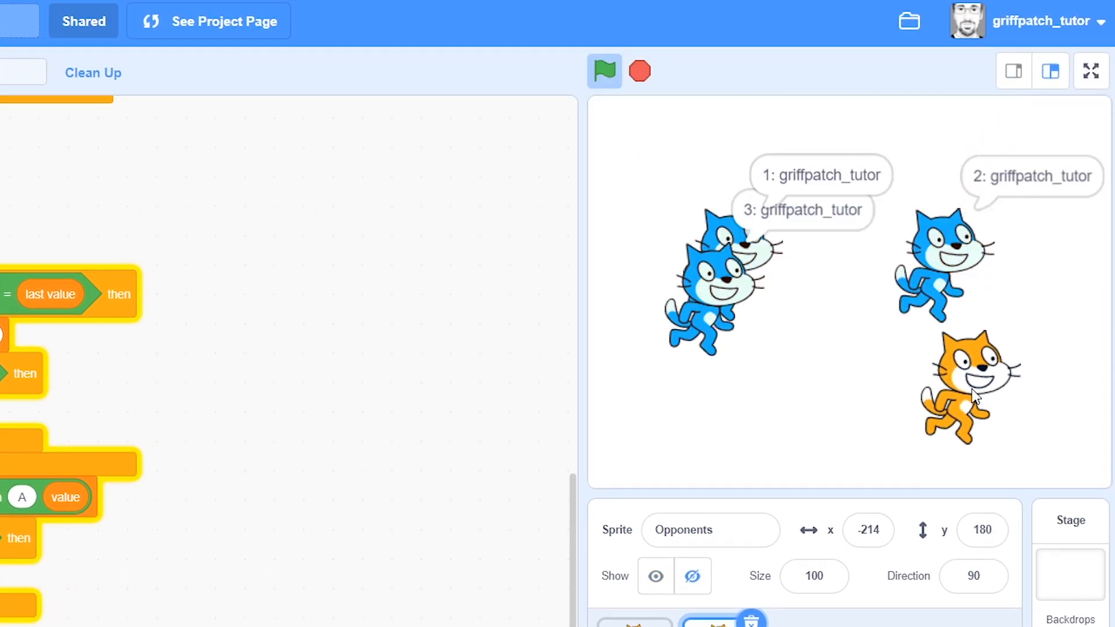
Run the project and drag the orange player cat around as opponents vanish.
click(640, 71)
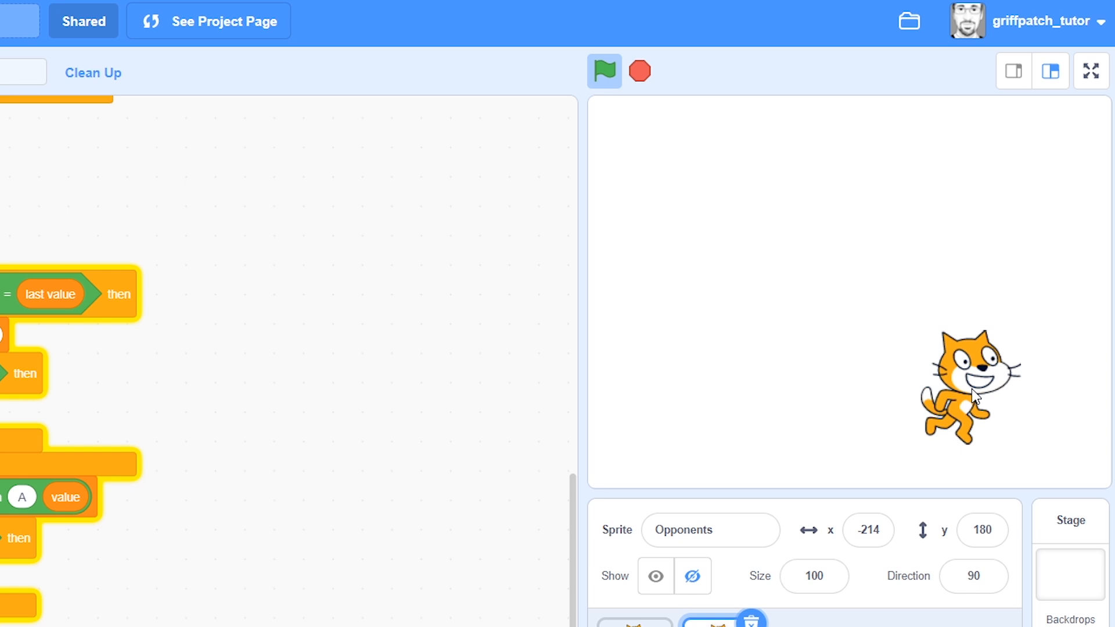
drag(973, 396, 736, 213)
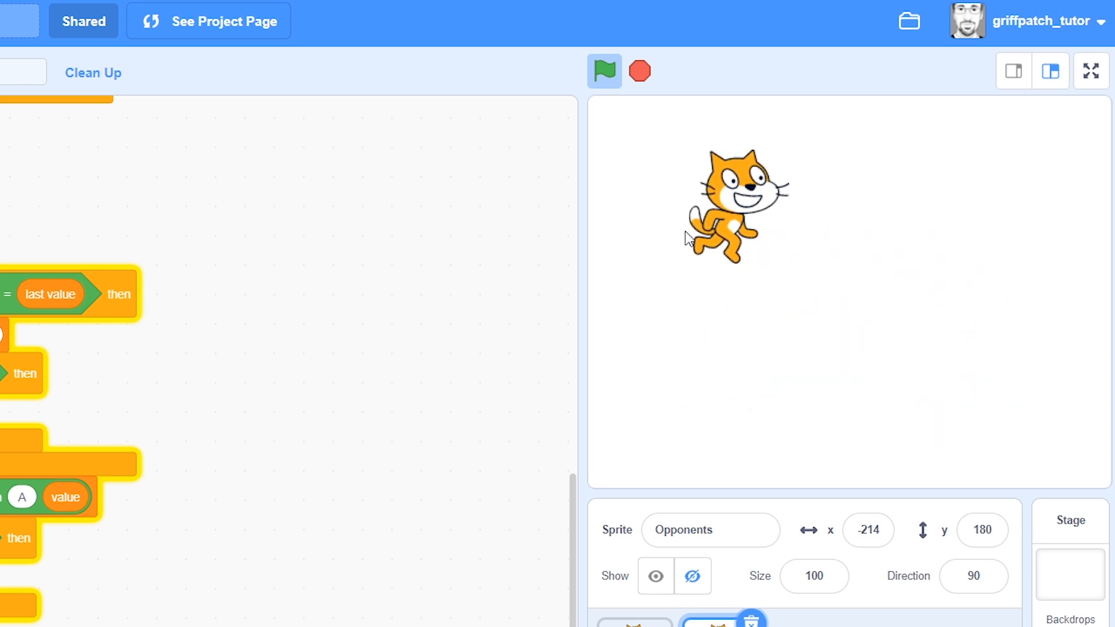
drag(733, 210, 939, 217)
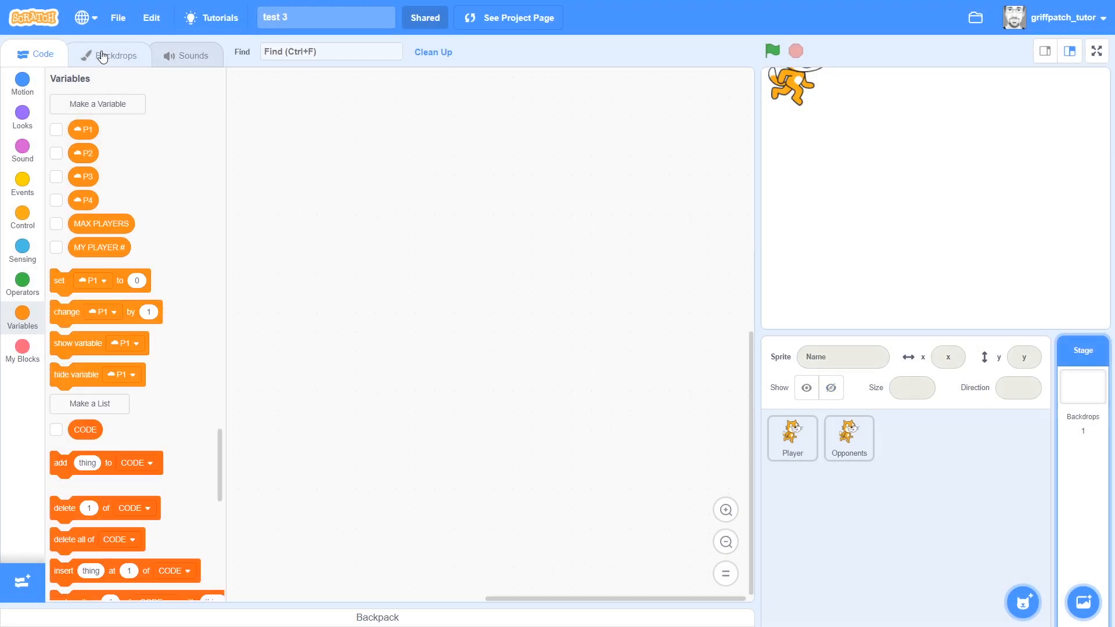
Rename backdrop1 to blank, add joining and full text backdrops, duplicate full as joined.
click(109, 55)
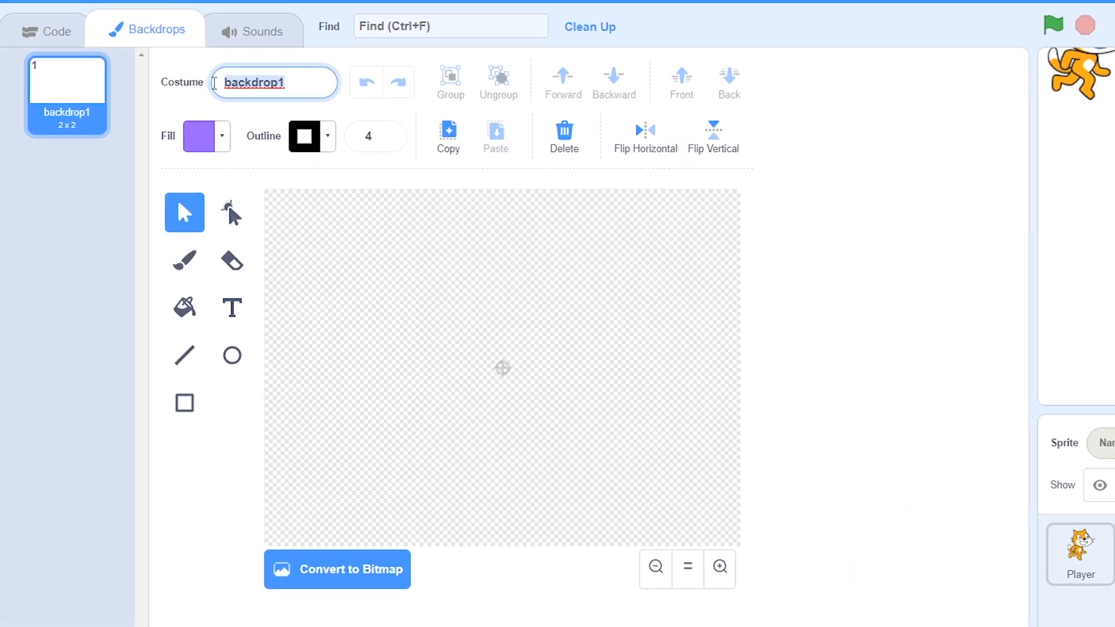
text(blank)
text(Joining)
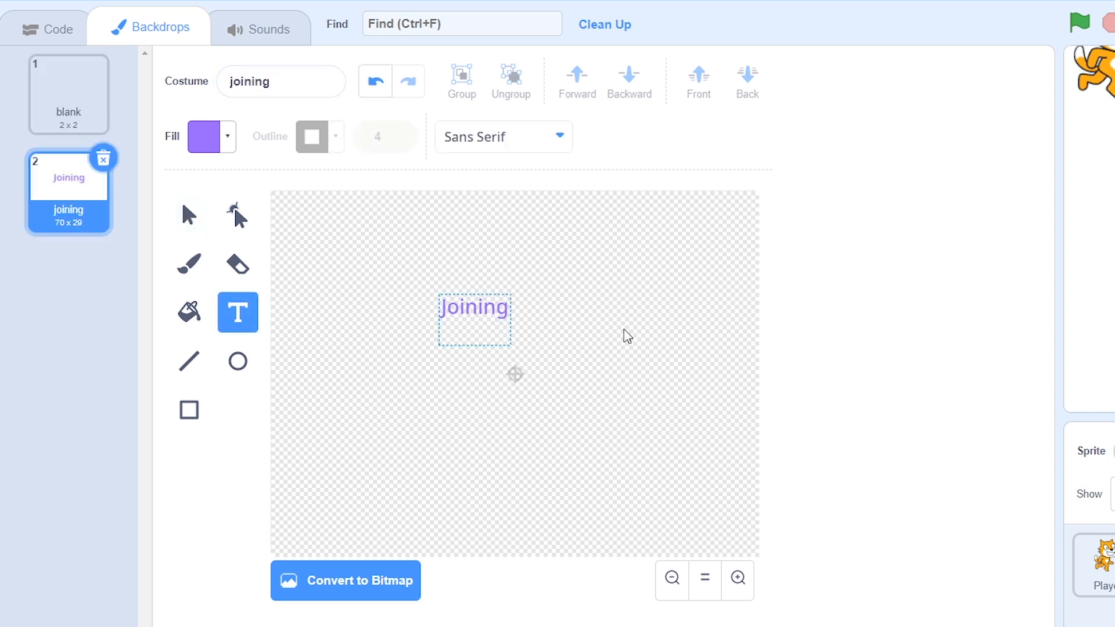
text(Cloud Game)
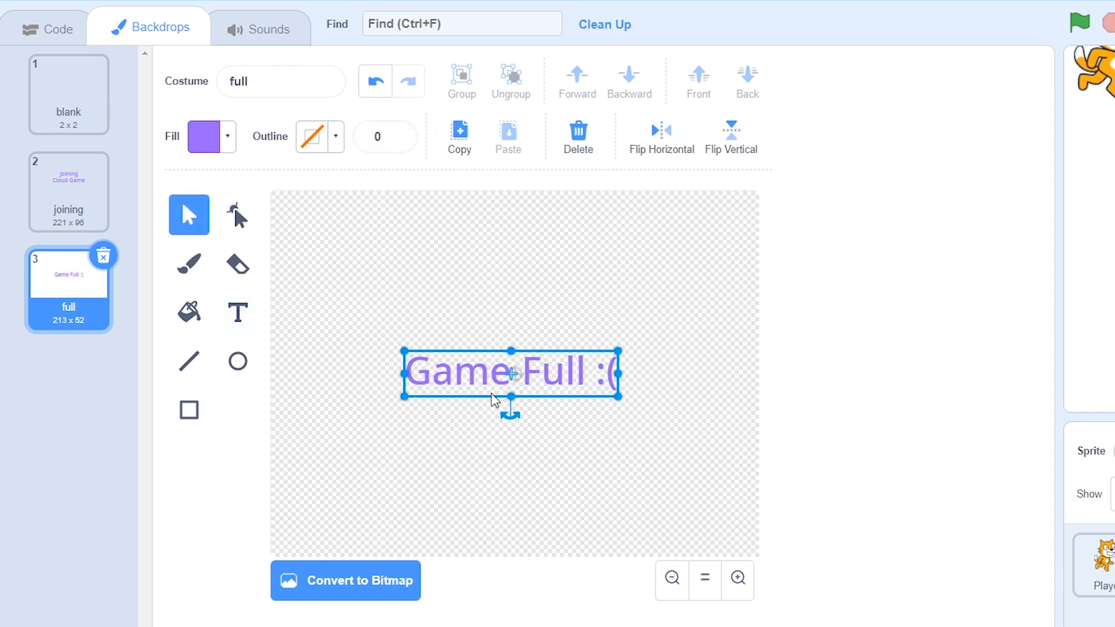
right_click(68, 288)
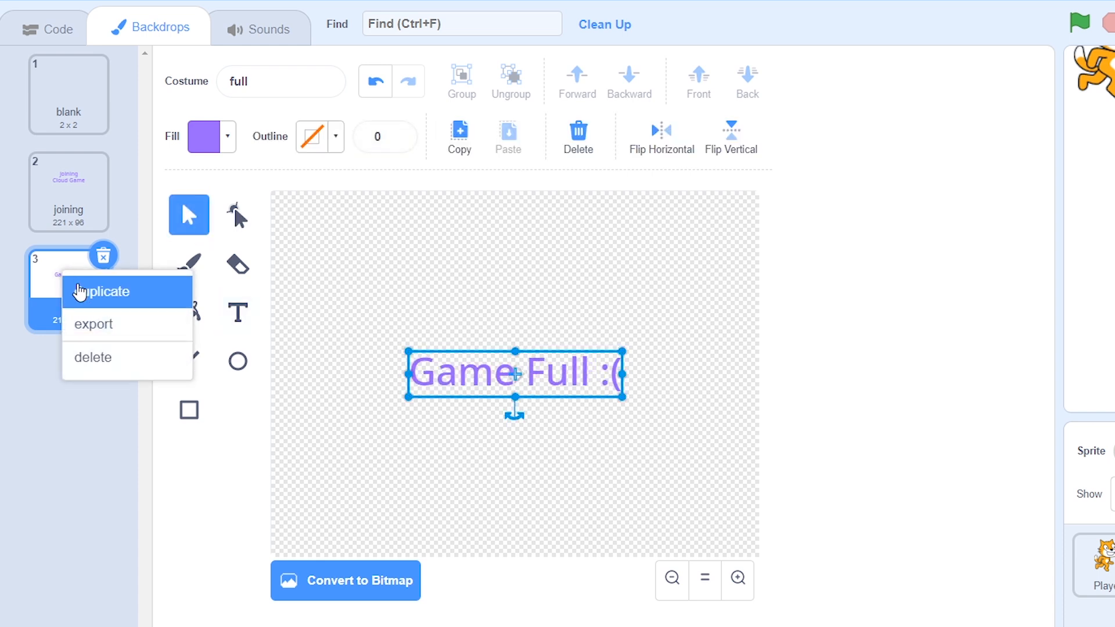
click(107, 291)
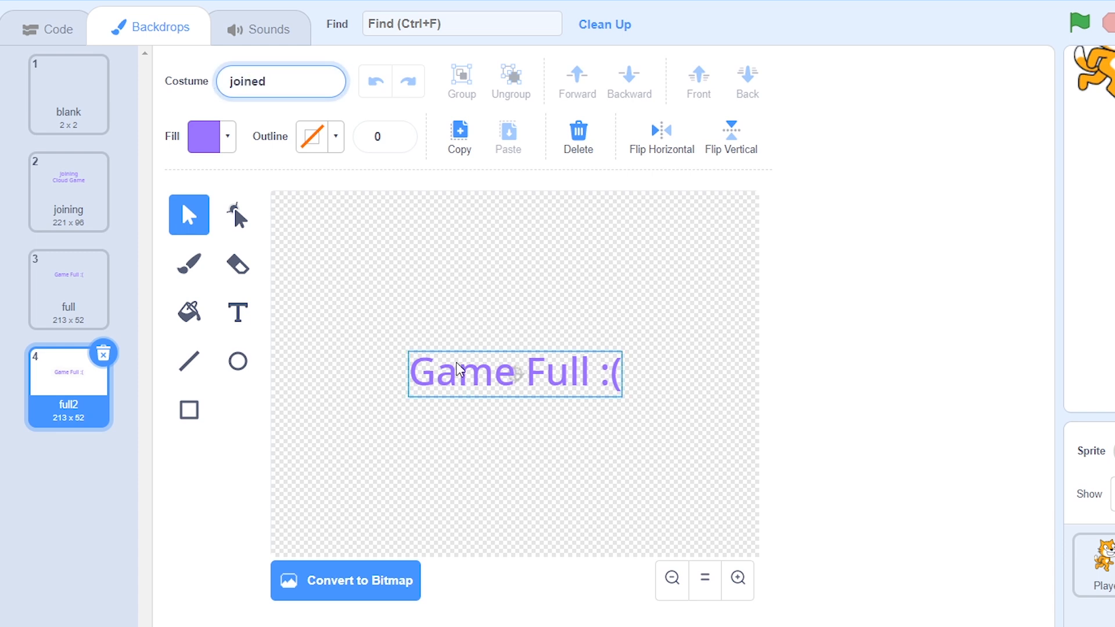
click(238, 312)
text(Game On!)
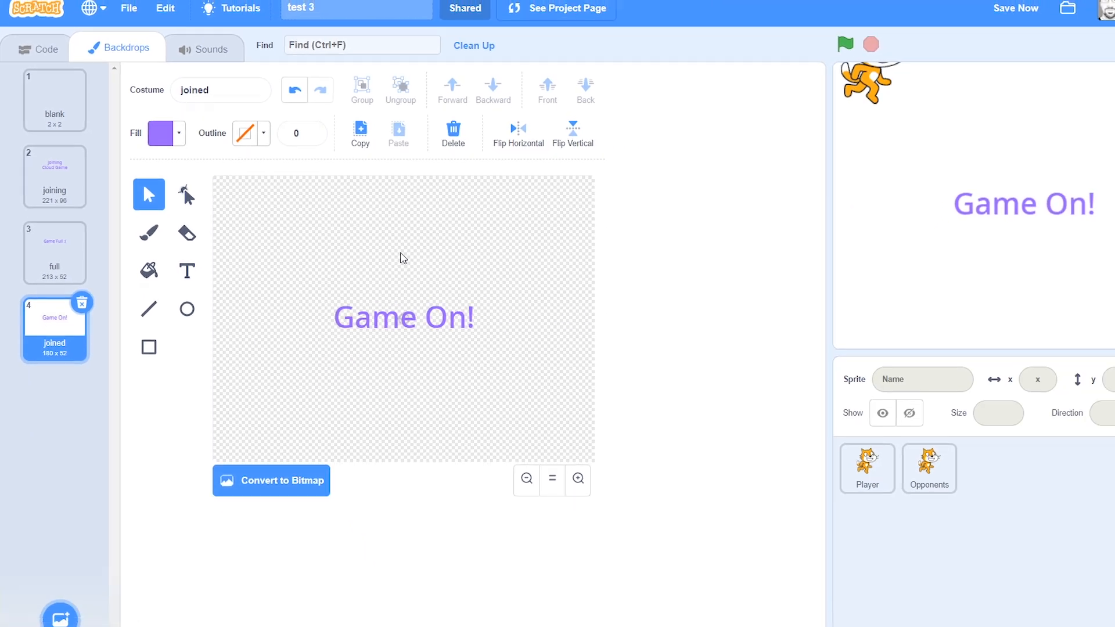
In Player's flag script, switch backdrop to joining and broadcast join game.
click(39, 49)
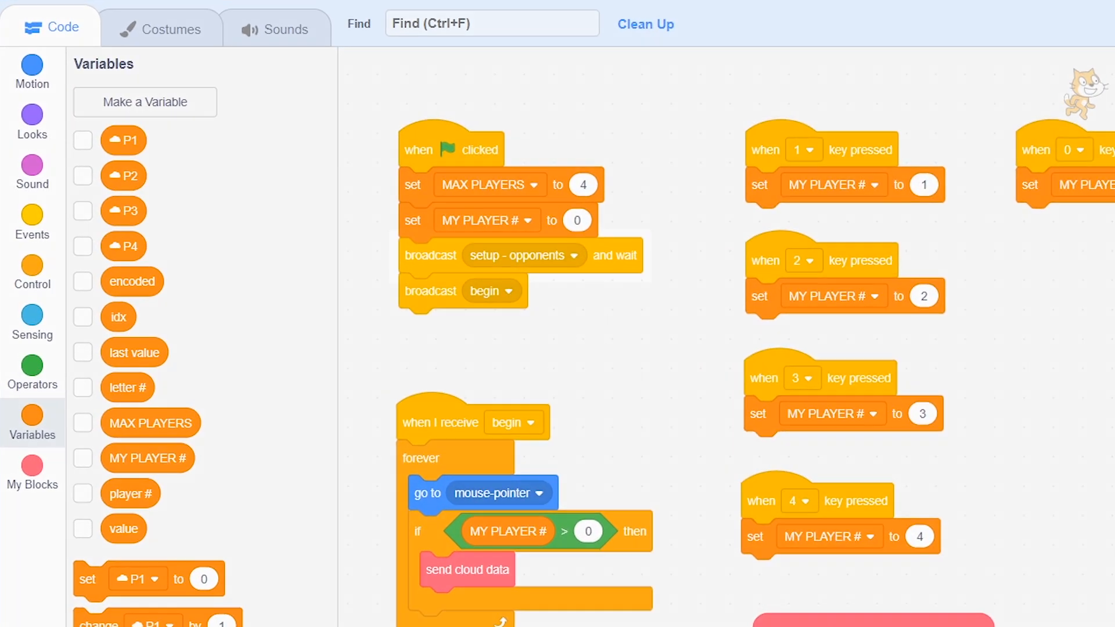
click(31, 121)
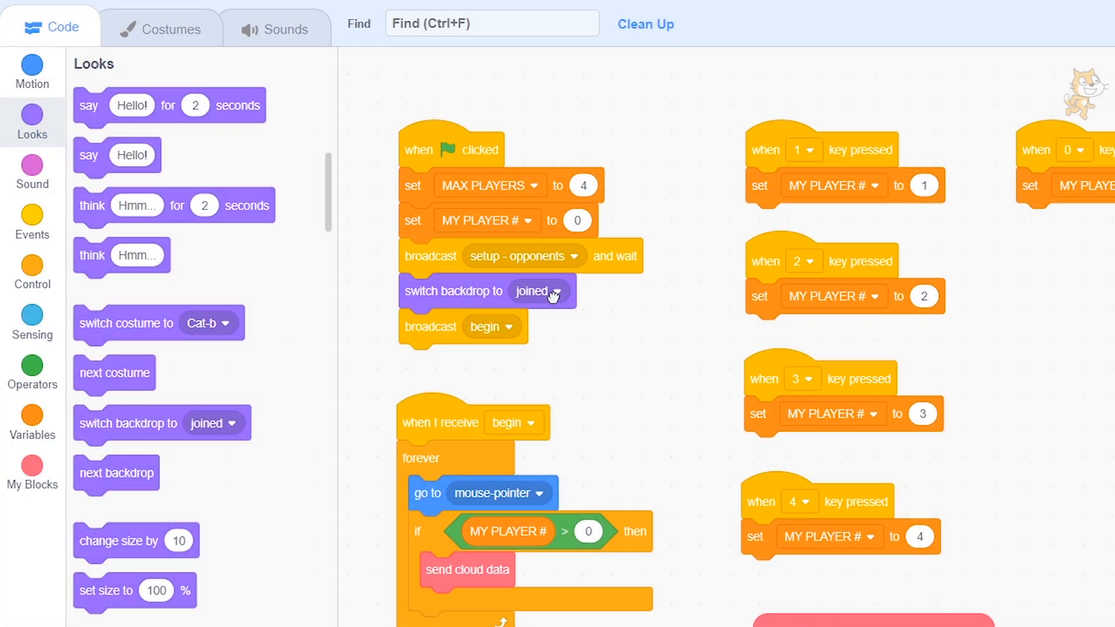
click(537, 291)
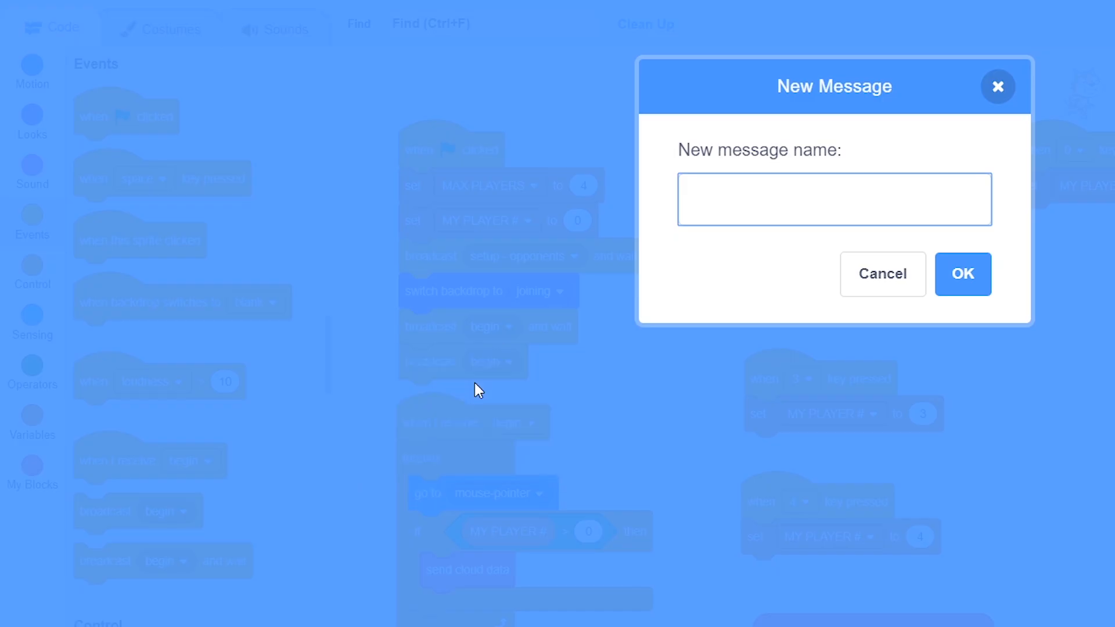
text(join game)
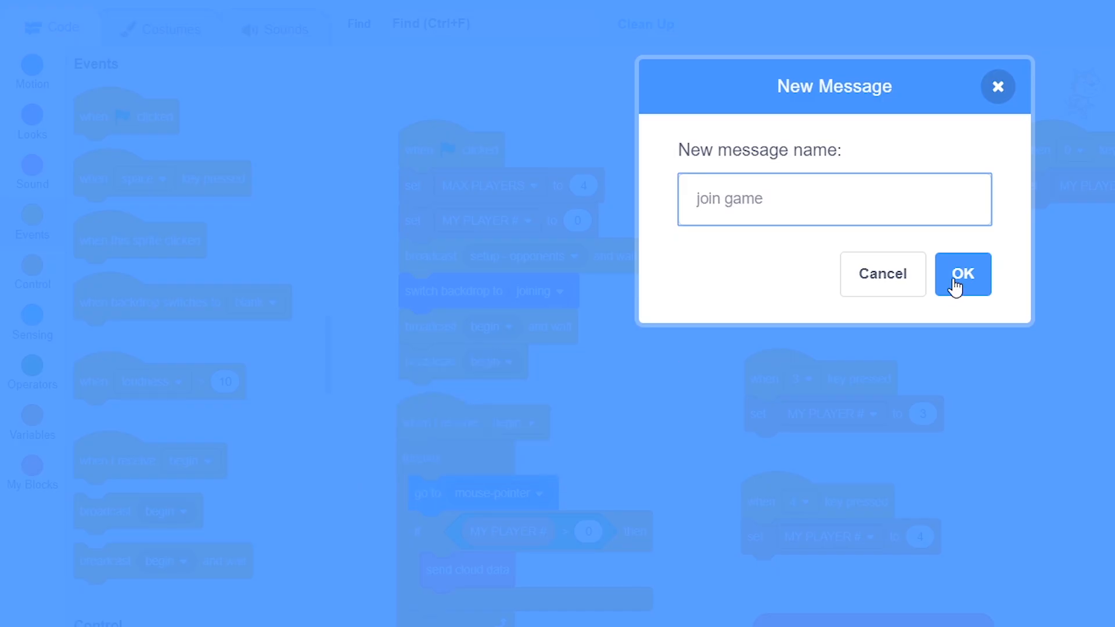
click(962, 274)
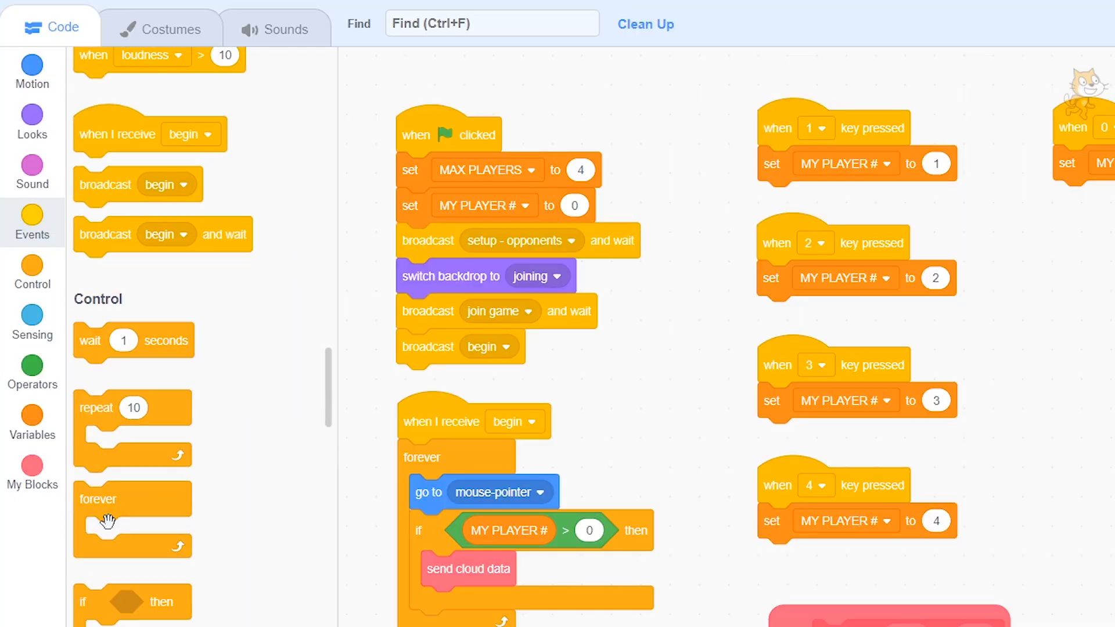
Add if MY PLAYER # > 0 then switch backdrop to joined.
scroll(down, 3)
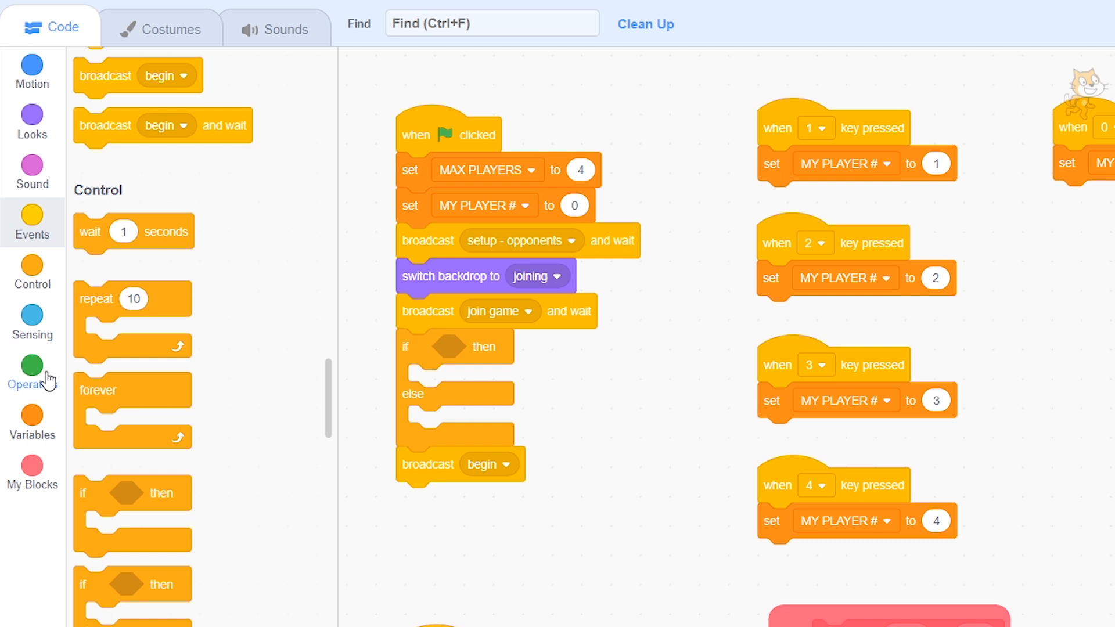
click(32, 419)
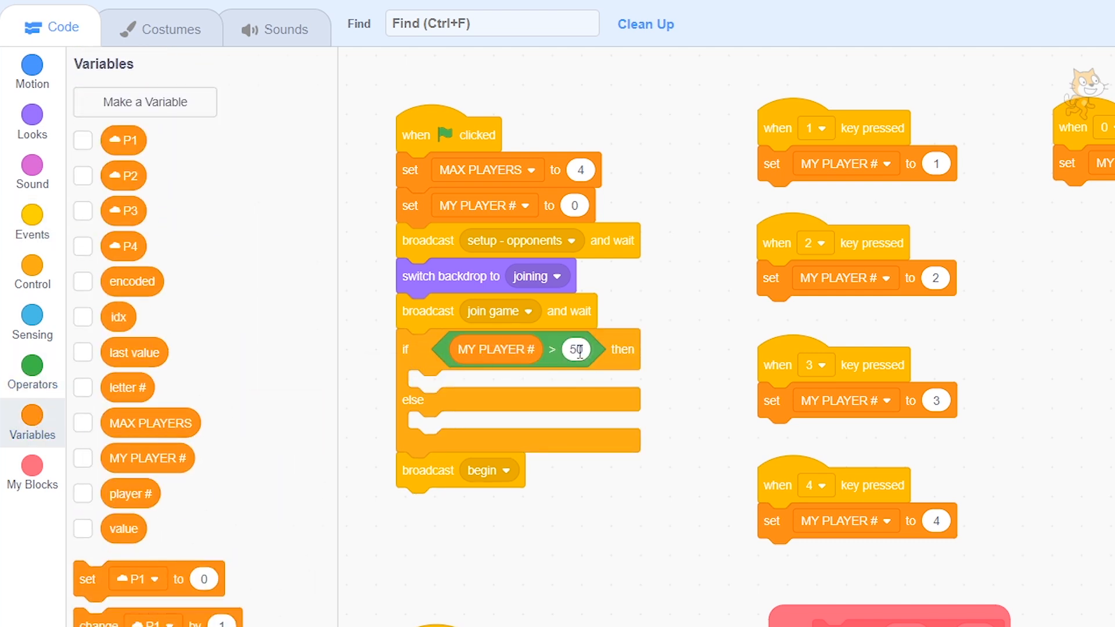
text(0)
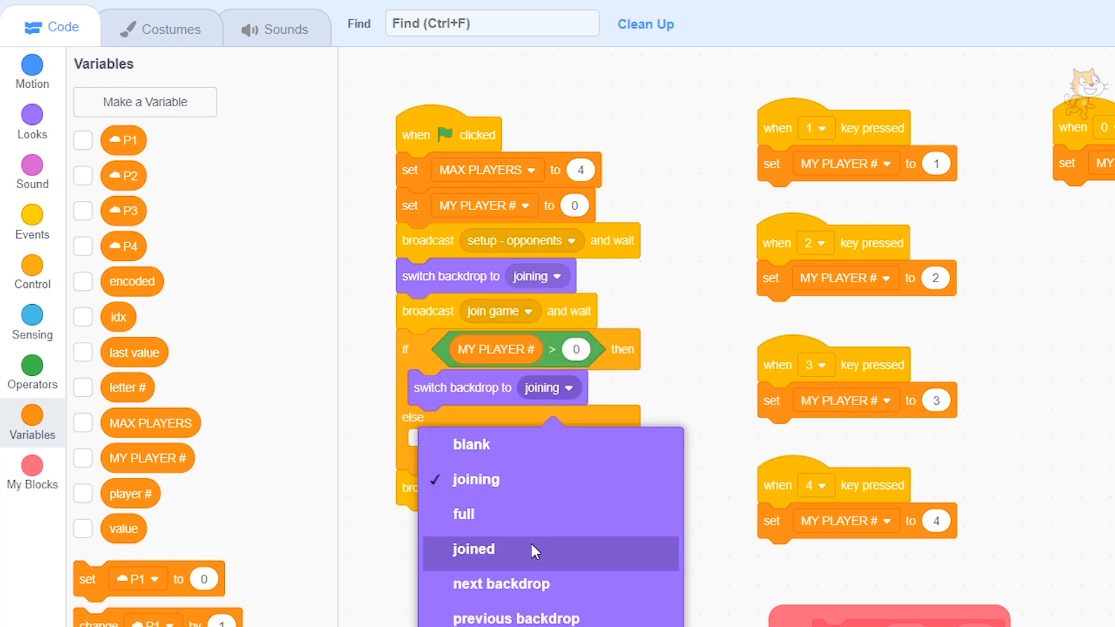
click(473, 549)
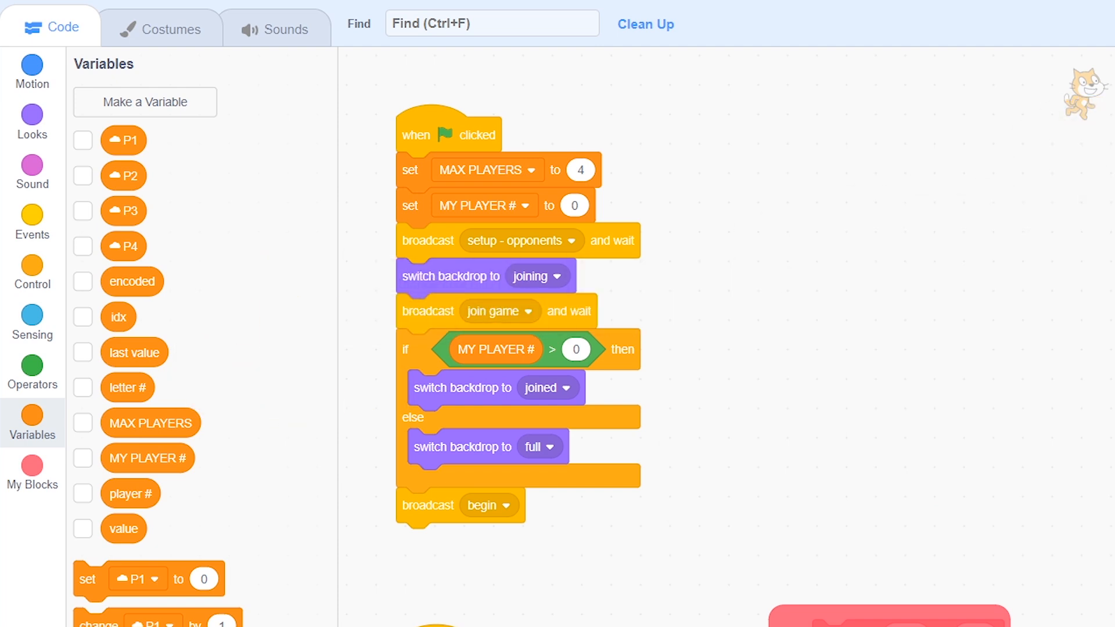
Put switch backdrop to full in the else slot and delete the player # variable.
right_click(129, 493)
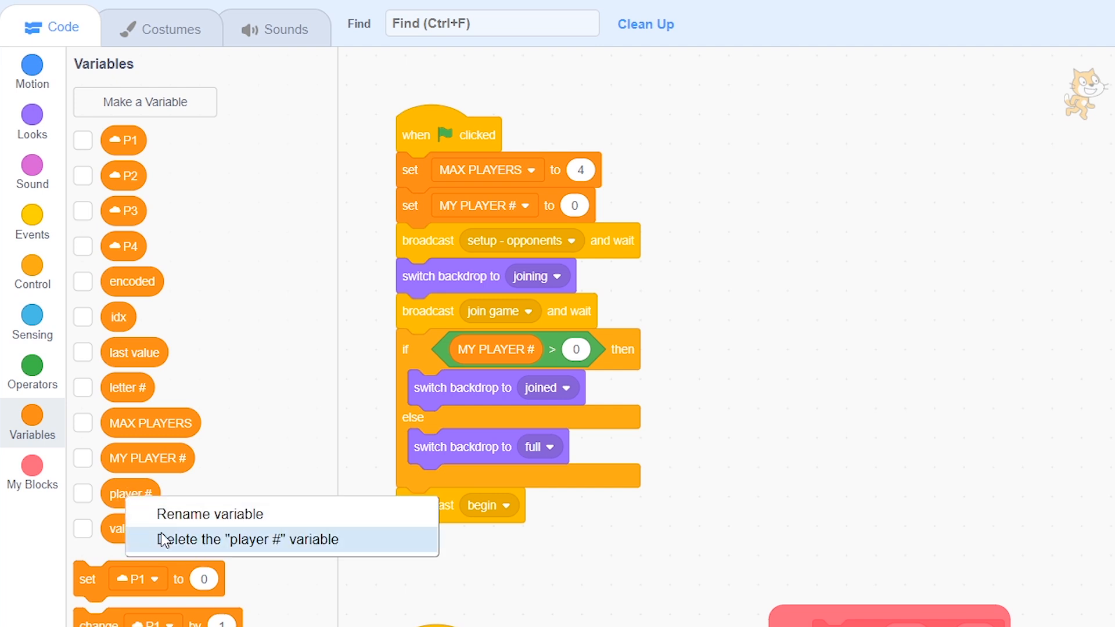
click(248, 540)
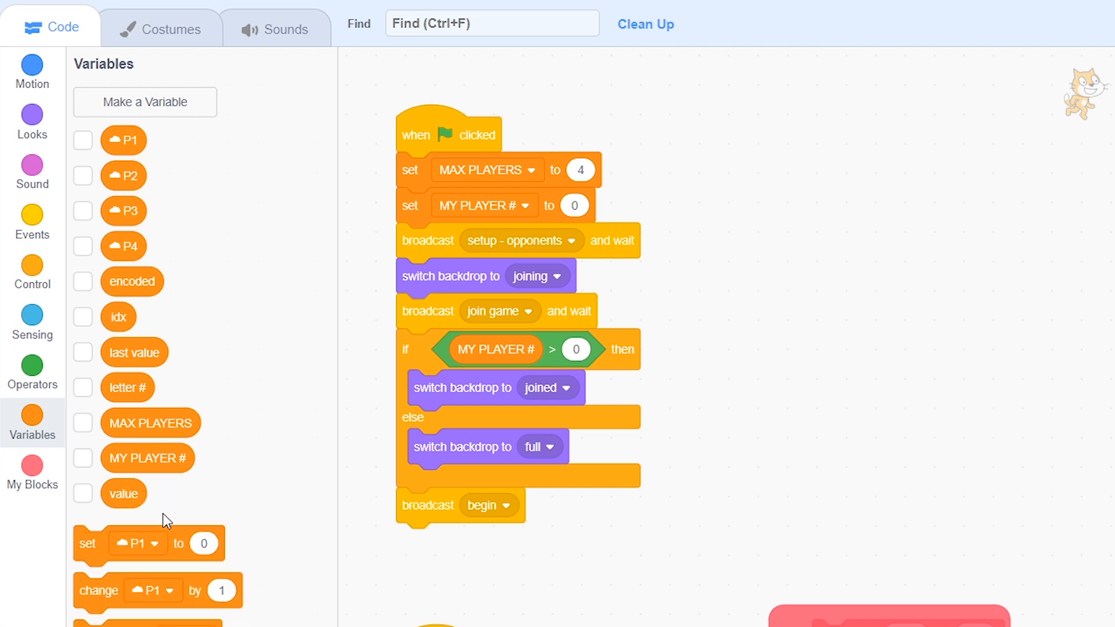
right_click(134, 352)
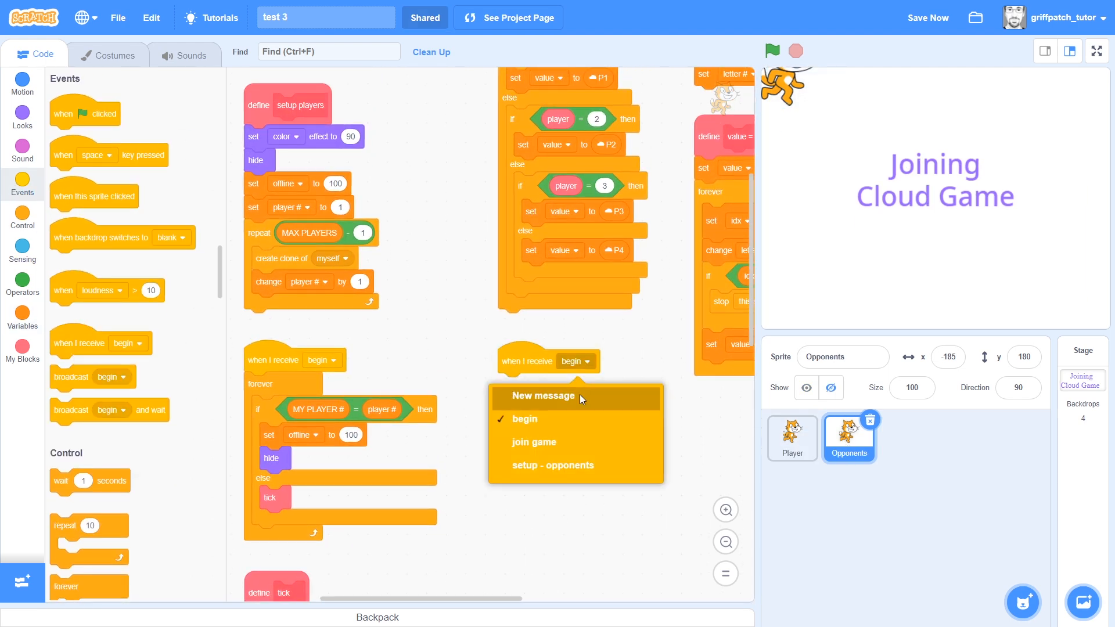
Add a when I receive join game script that reads the cloud value and sets P1.
click(533, 442)
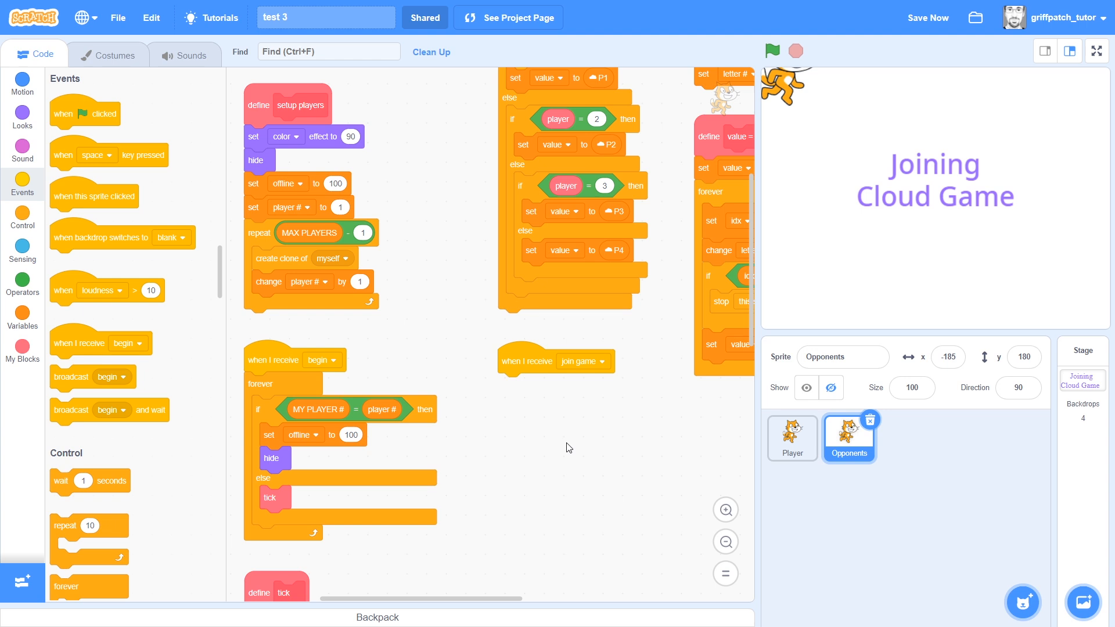
scroll(down, 3)
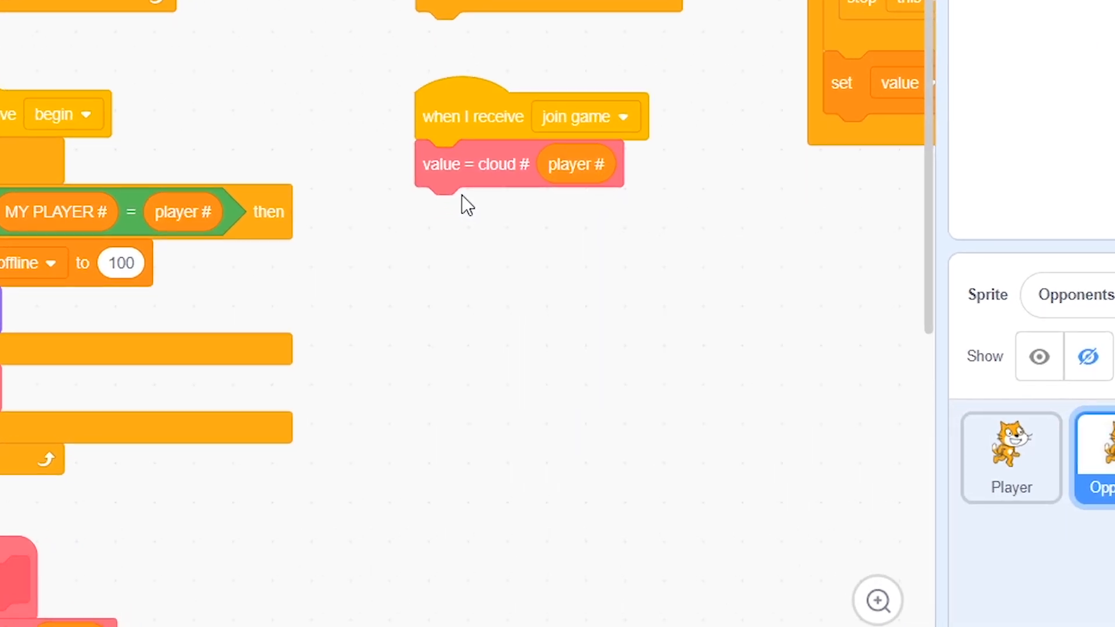
drag(842, 83, 469, 234)
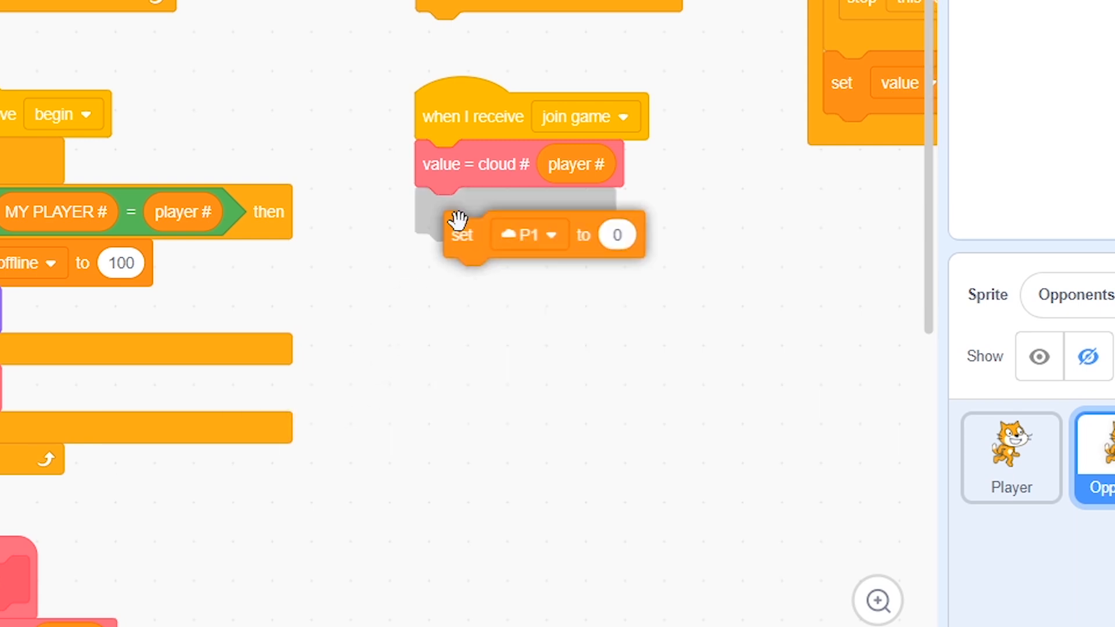
click(528, 235)
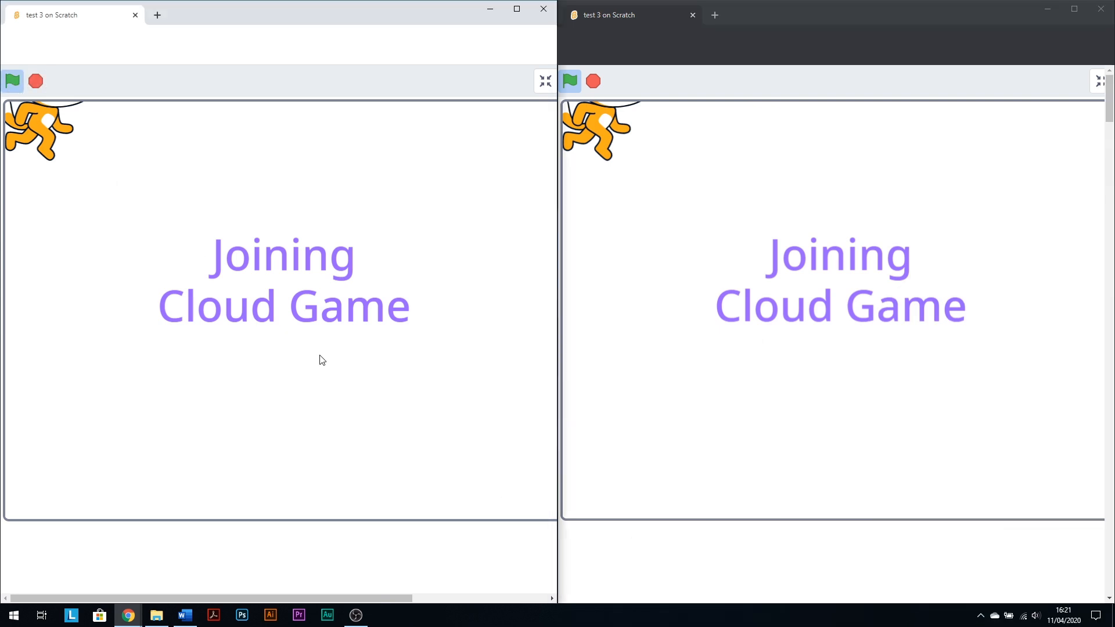
mouse_move(326, 319)
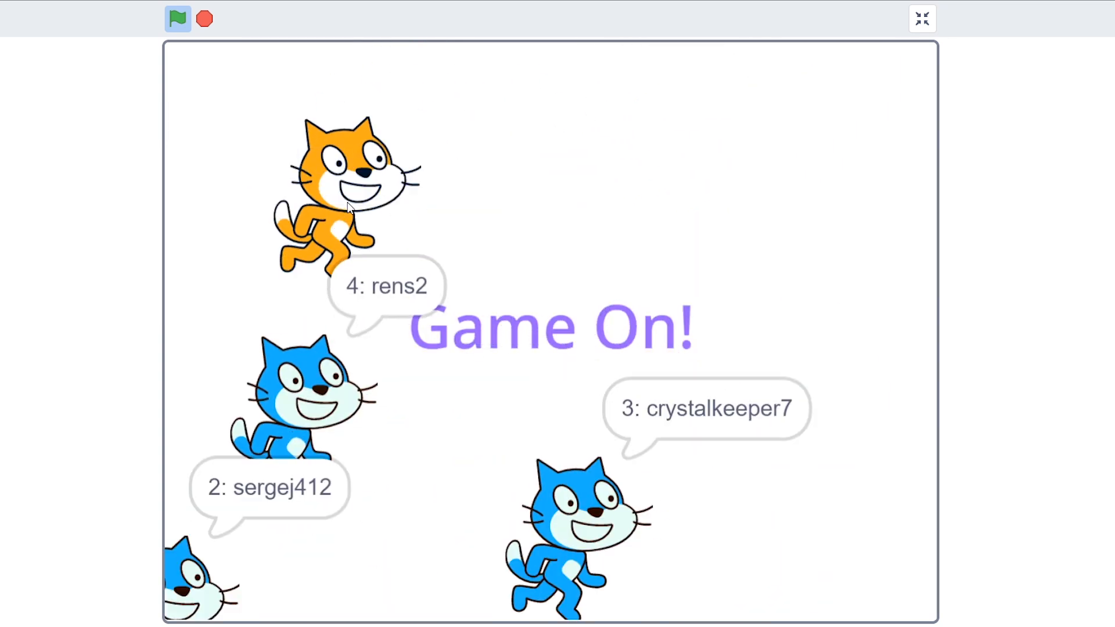
Restart the project with the green flag to test joining again.
click(177, 19)
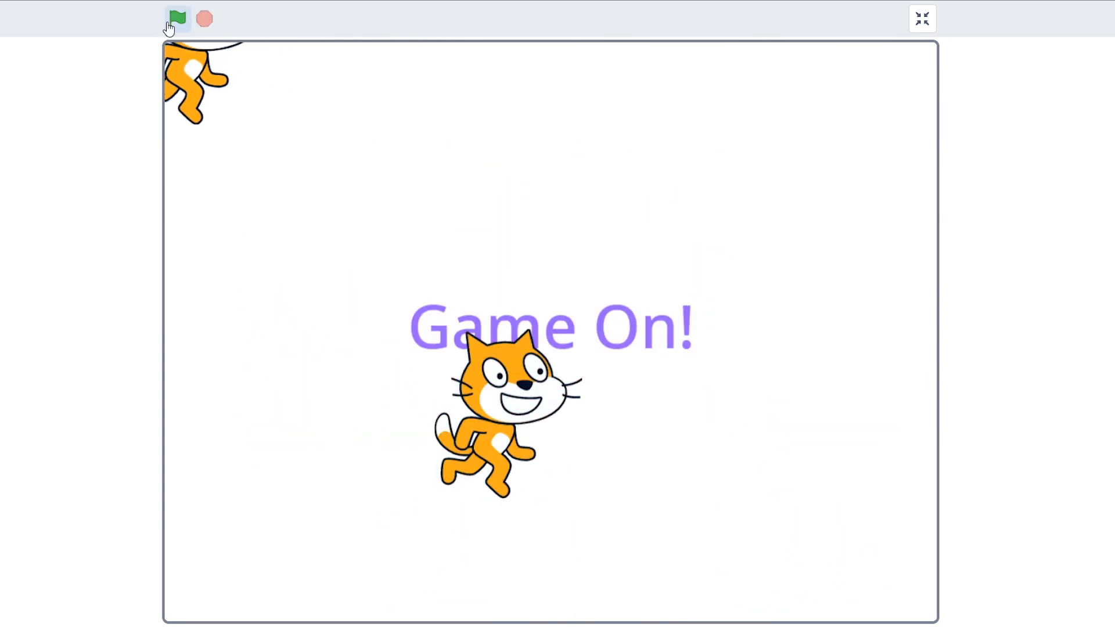
click(178, 19)
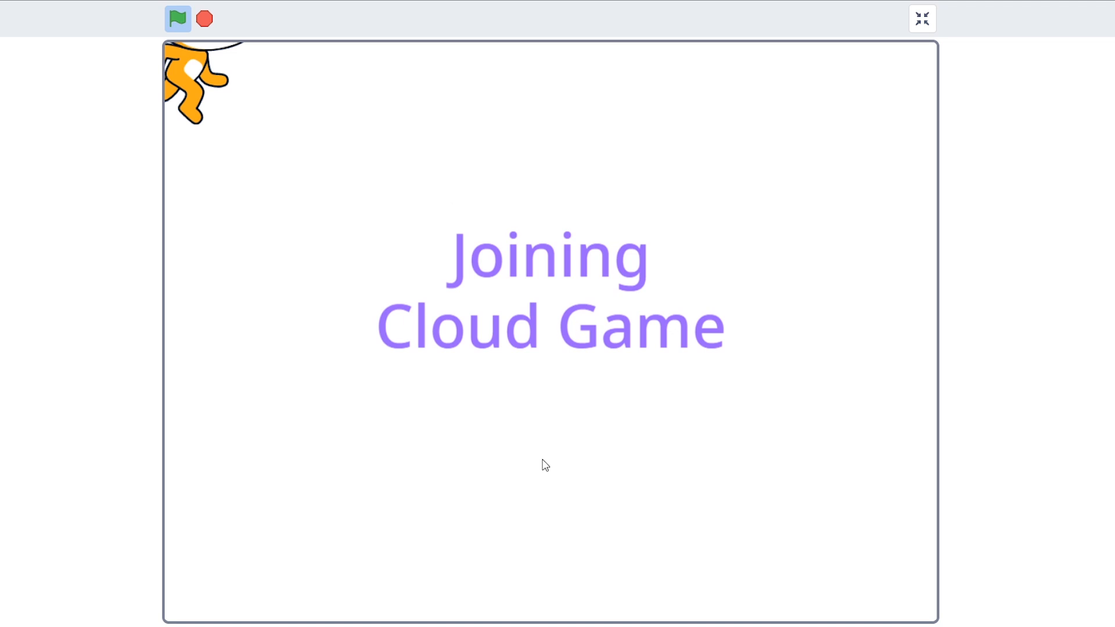